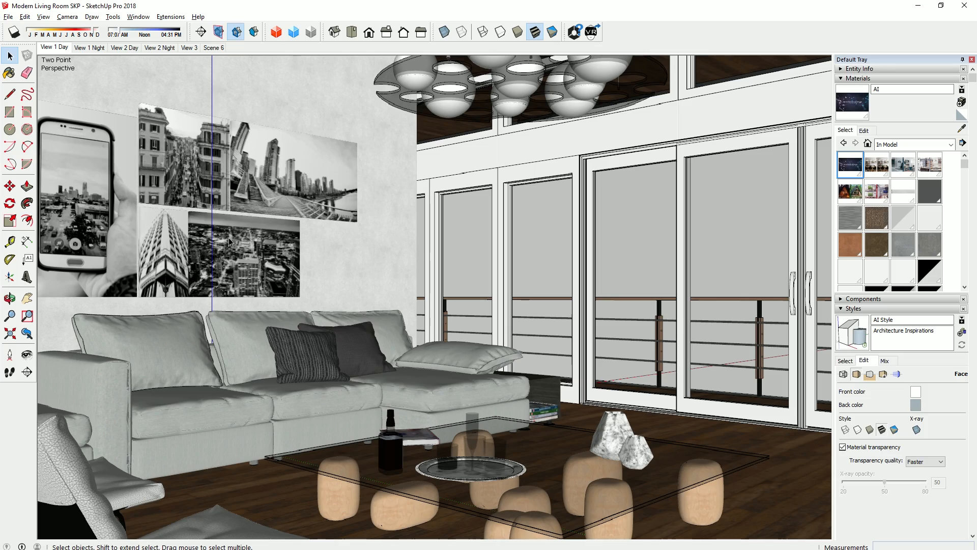
# Switch from the SketchUp living room model to the eyecadvr.com website.
pyautogui.click(590, 31)
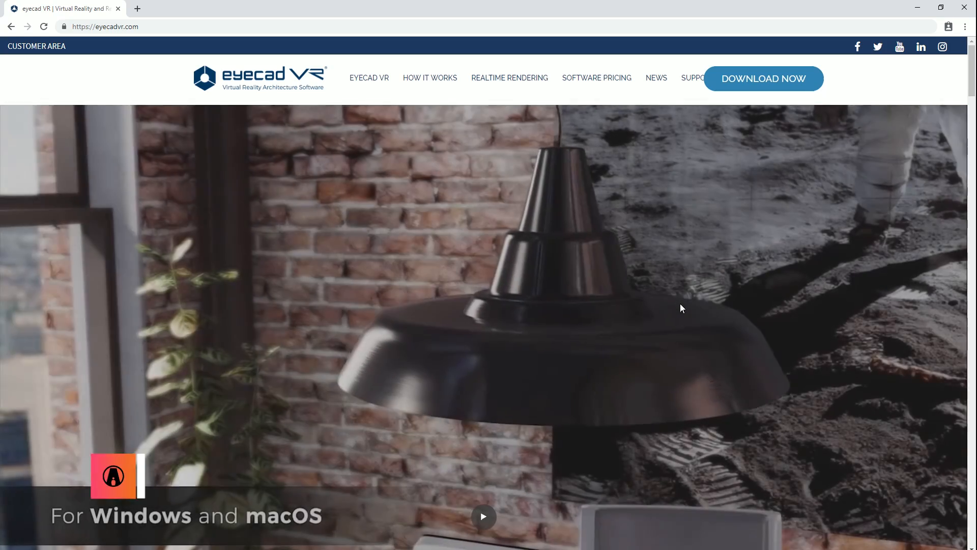
# Download the eyecad VR installer and show it in its File Explorer folder.
pyautogui.click(763, 78)
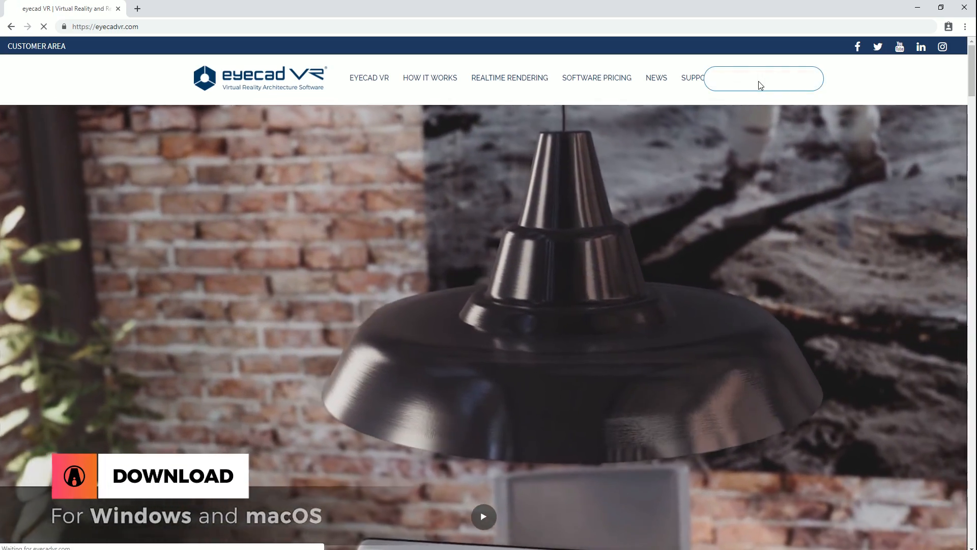
pyautogui.click(233, 355)
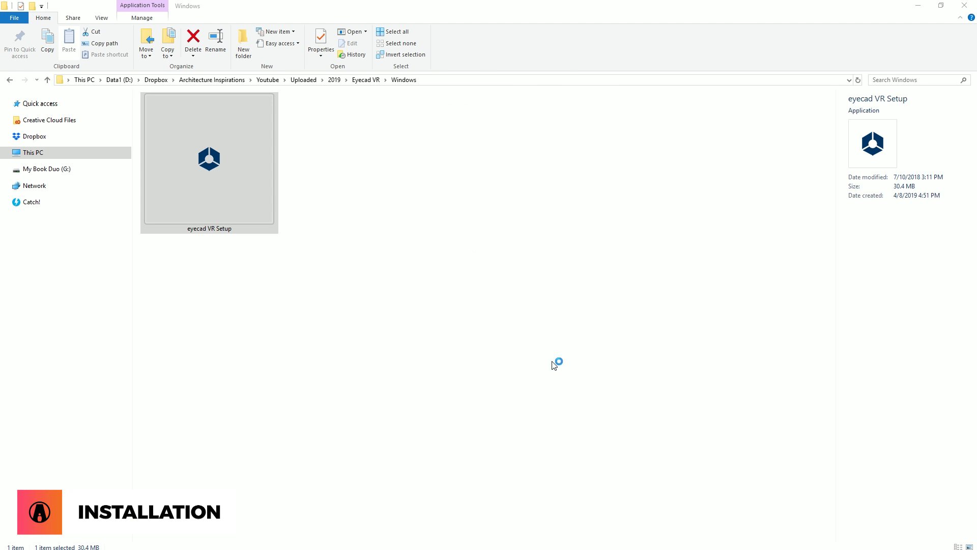
# Run eyecad VR Setup as a Designer and sign in with the license details.
pyautogui.doubleClick(209, 158)
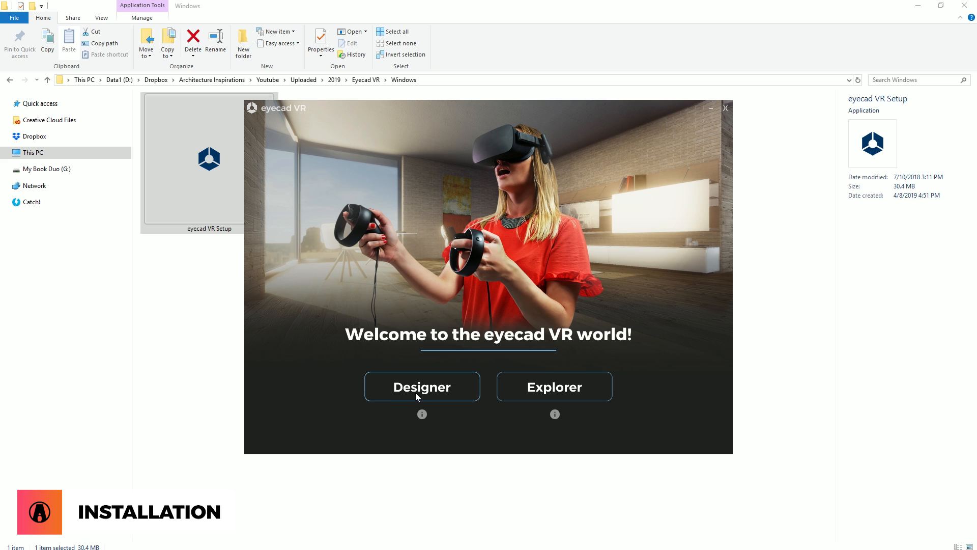
pyautogui.moveTo(409, 389)
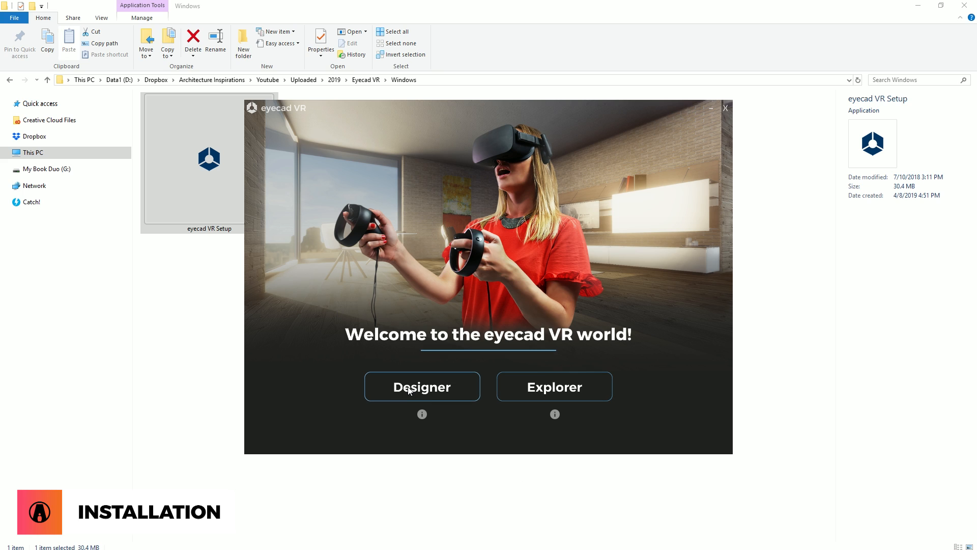
pyautogui.click(421, 385)
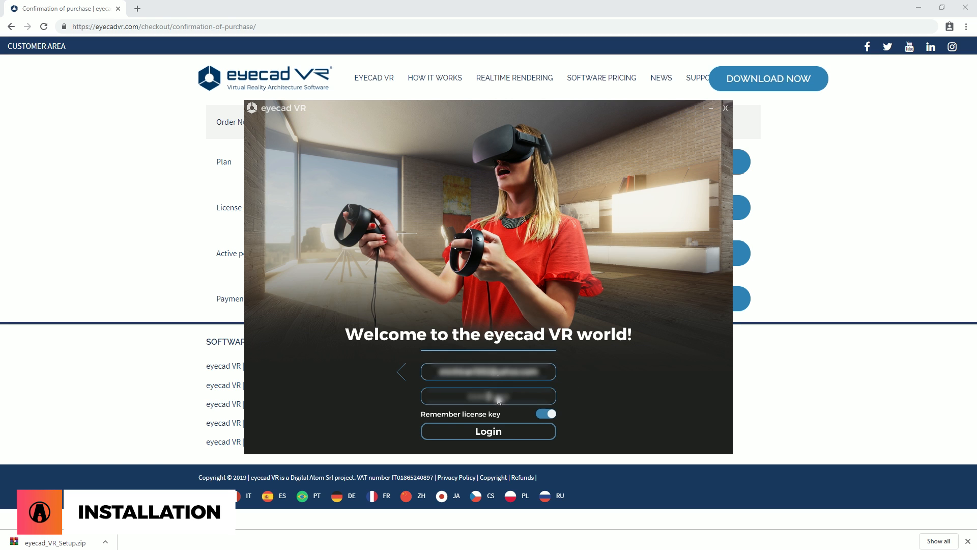
pyautogui.click(488, 430)
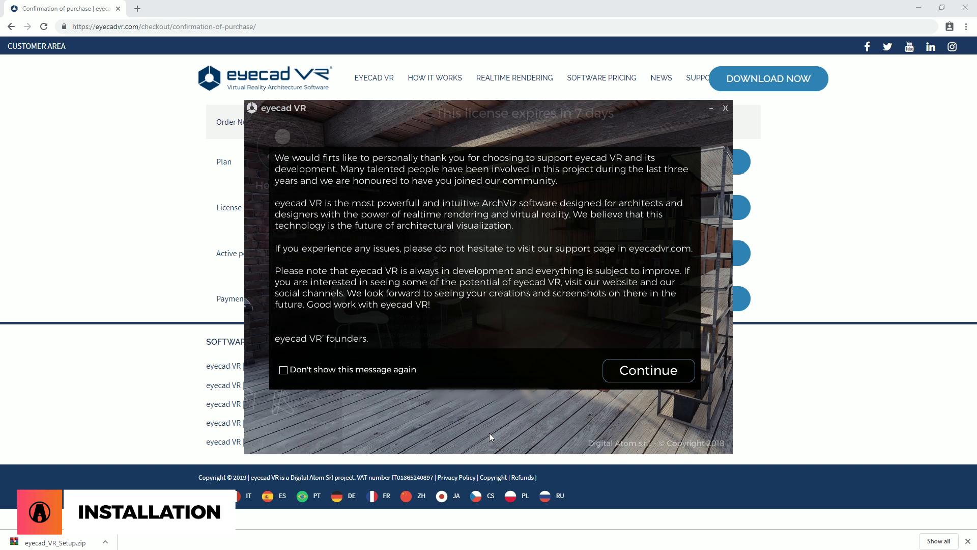
pyautogui.click(647, 369)
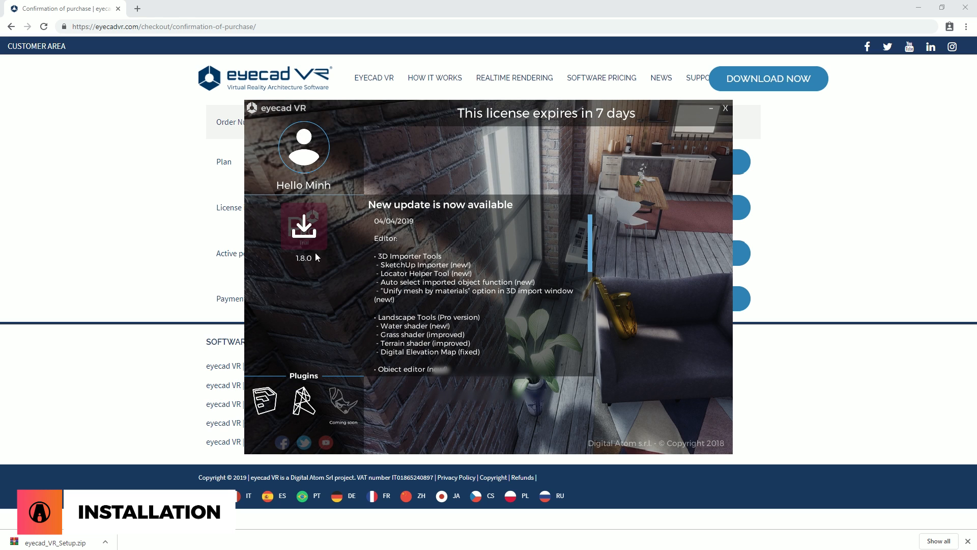
# Install the 1.8.0 update and start the 7-day eyecad VR Pro trial.
pyautogui.click(303, 225)
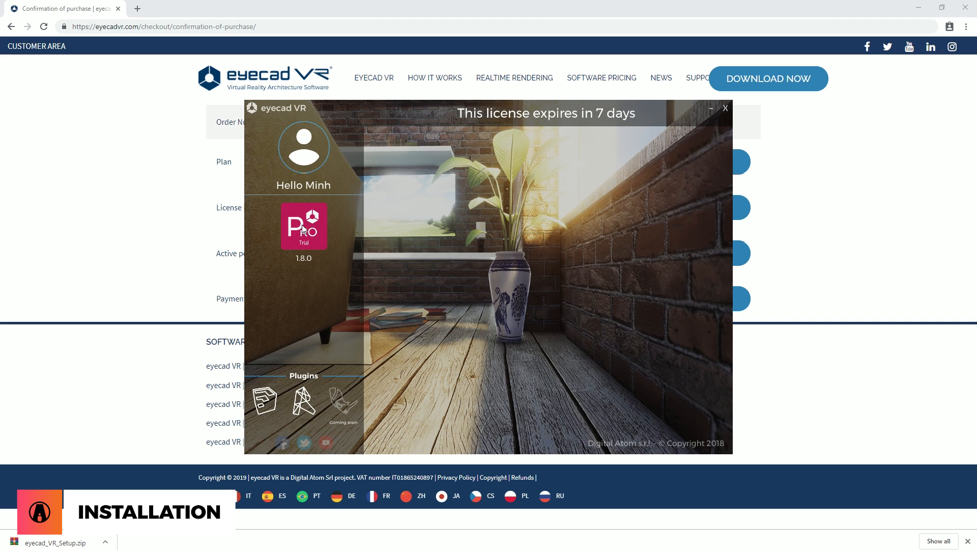
pyautogui.click(724, 108)
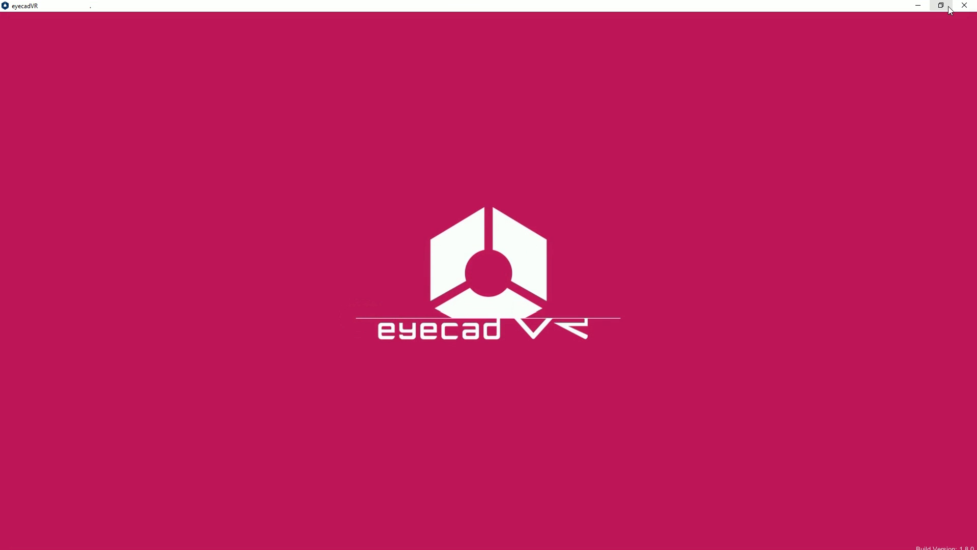
pyautogui.moveTo(940, 5)
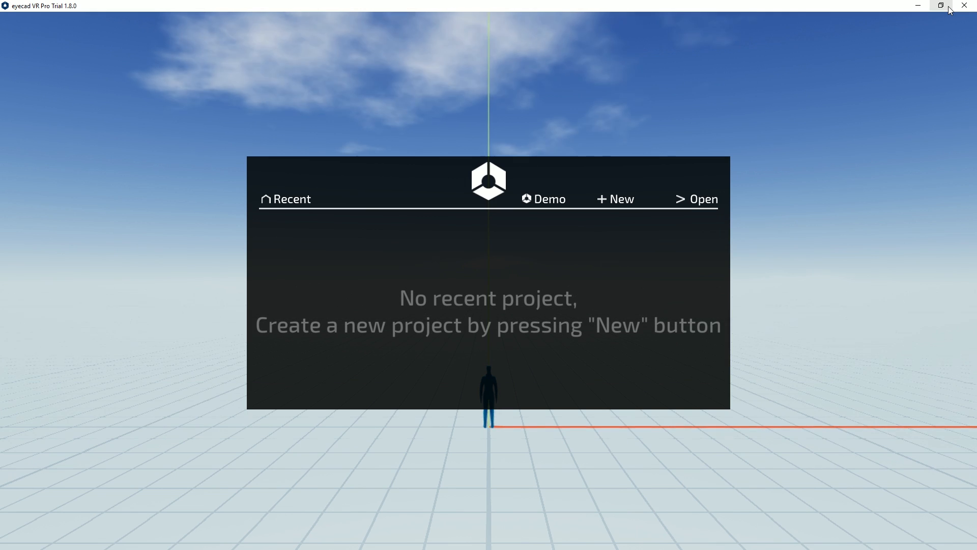
pyautogui.moveTo(850, 151)
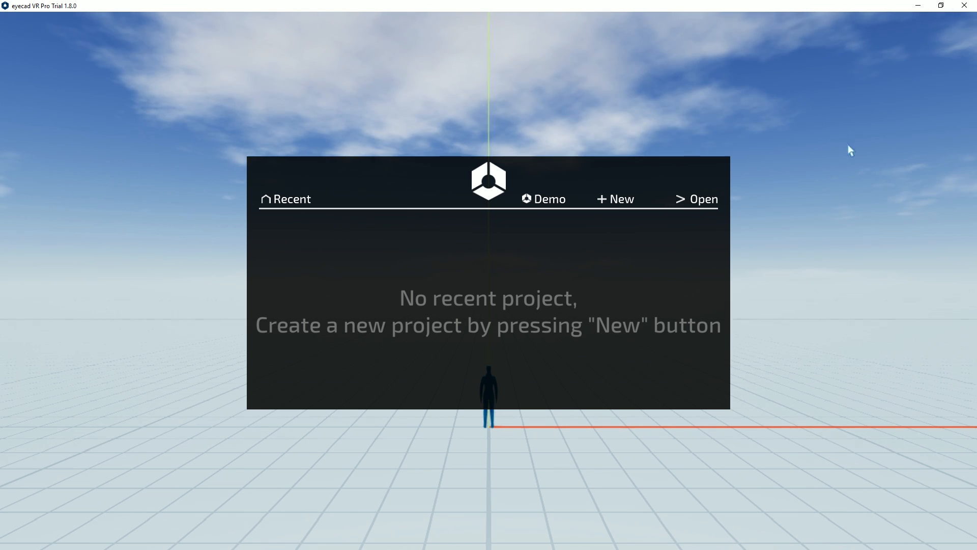
pyautogui.moveTo(400, 343)
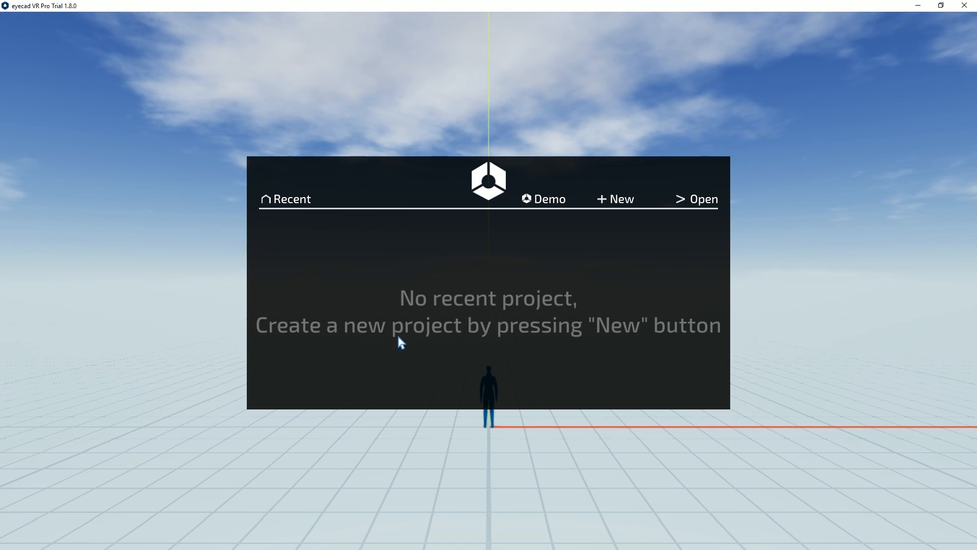
pyautogui.moveTo(622, 199)
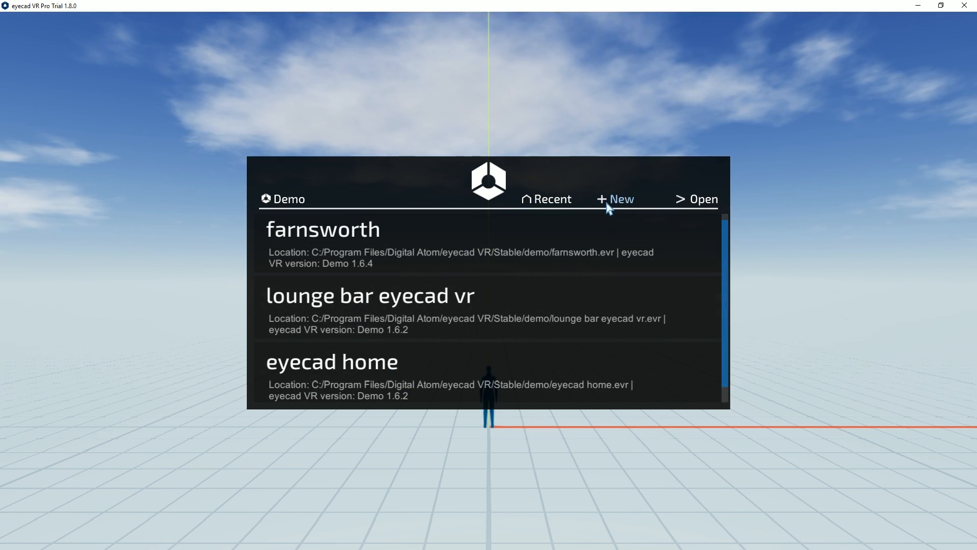
# Create a new eyecad VR project in the chosen folder and enter its empty scene.
pyautogui.click(615, 198)
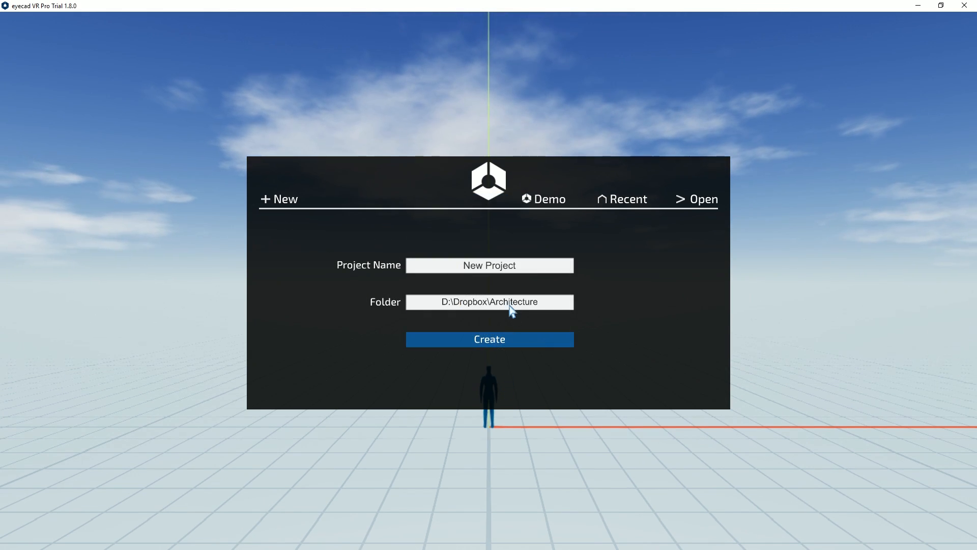
pyautogui.click(489, 339)
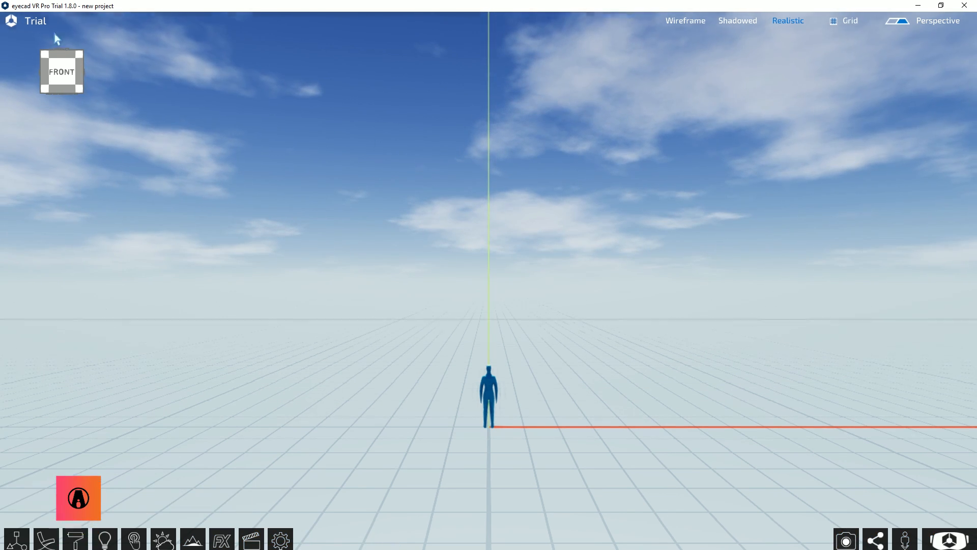
# Start Import 3D model and get the eyecad VR SketchUp plugin from Extension Warehouse.
pyautogui.click(12, 20)
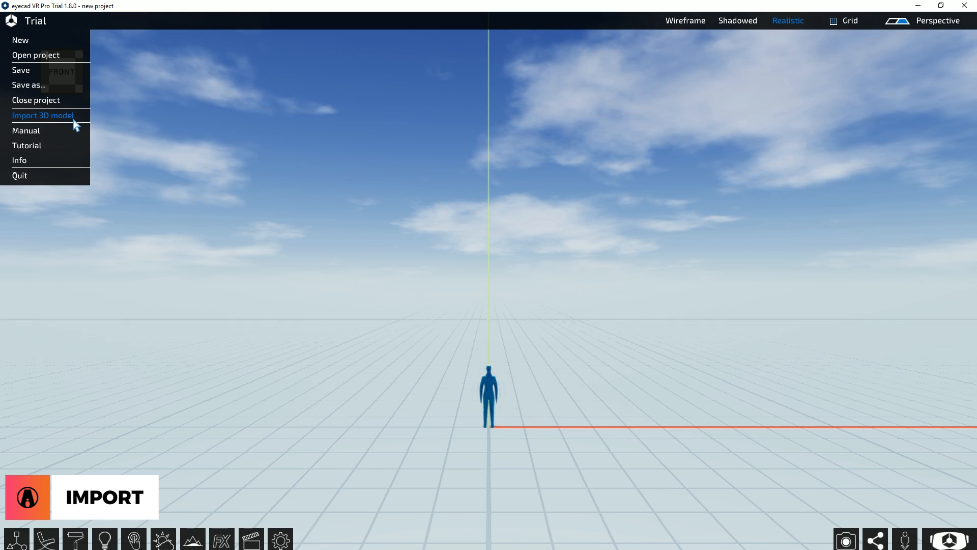
pyautogui.click(42, 116)
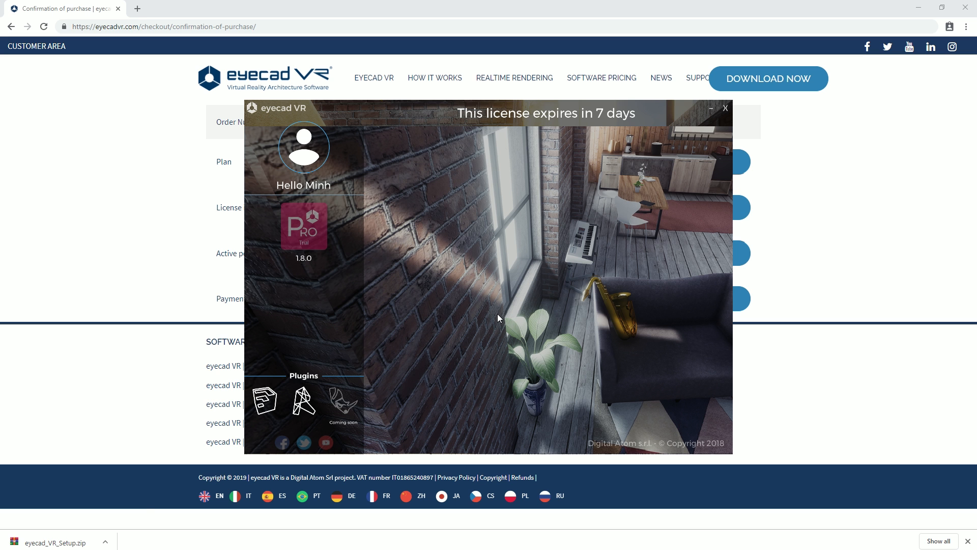
pyautogui.click(265, 402)
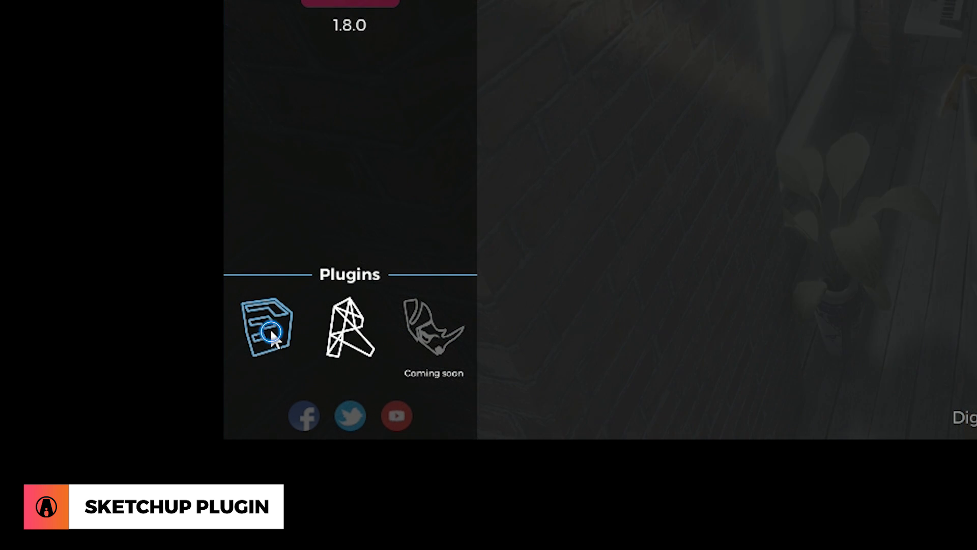
pyautogui.click(264, 327)
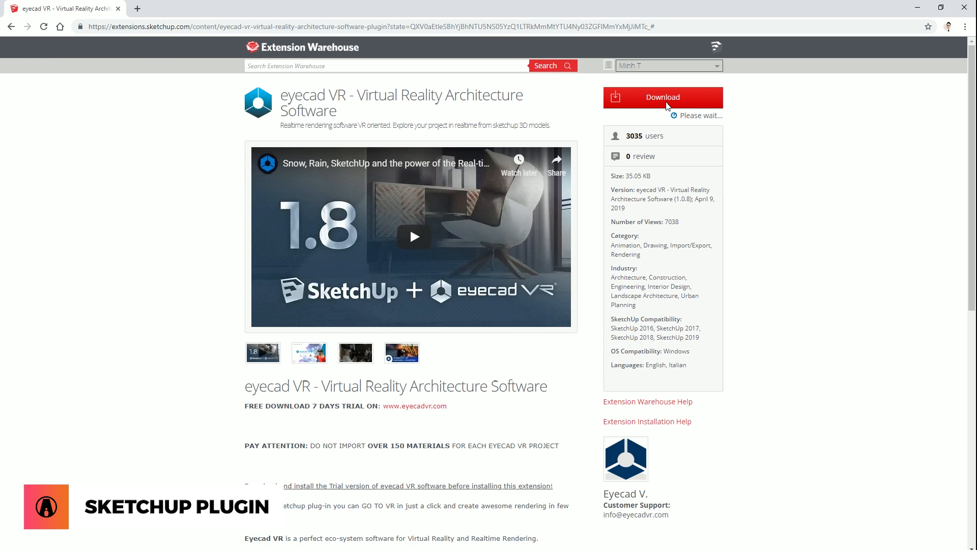
# Confirm eyecadVRPlugin is enabled in Extension Manager and show the model's Materials tray.
pyautogui.click(138, 17)
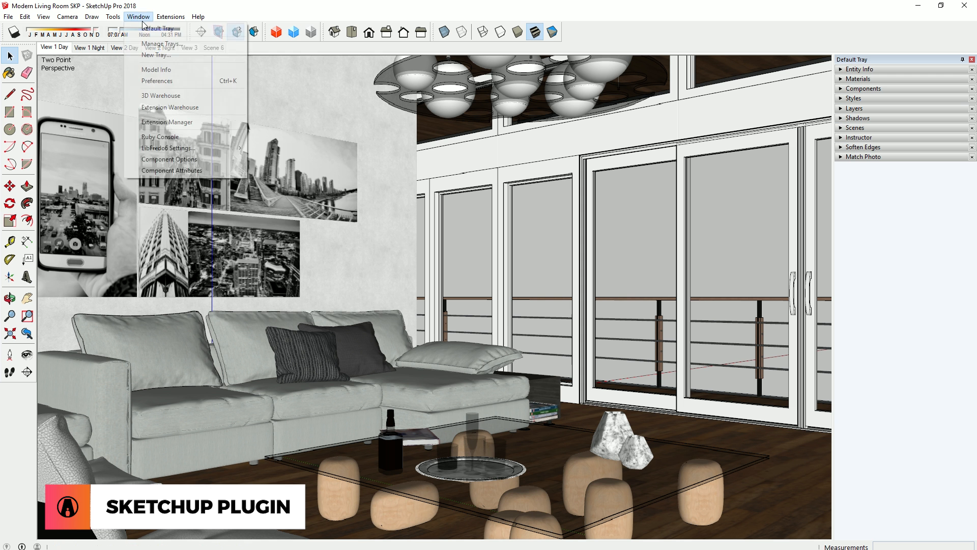
pyautogui.click(166, 121)
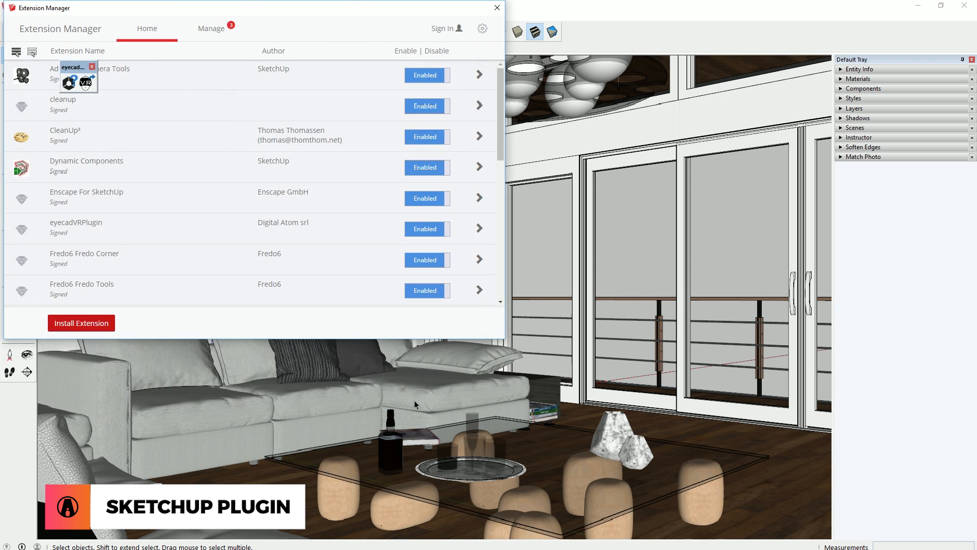
pyautogui.click(496, 7)
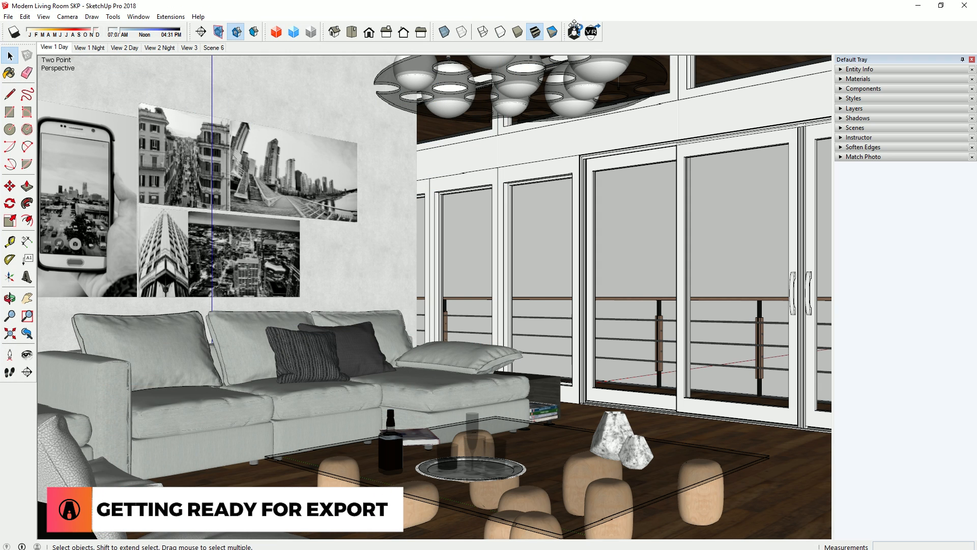
pyautogui.moveTo(590, 34)
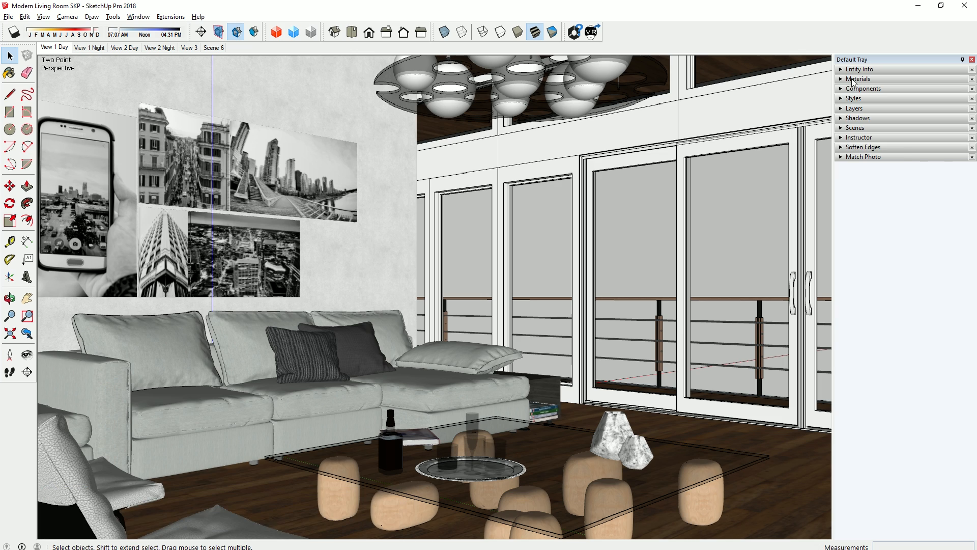
pyautogui.click(858, 78)
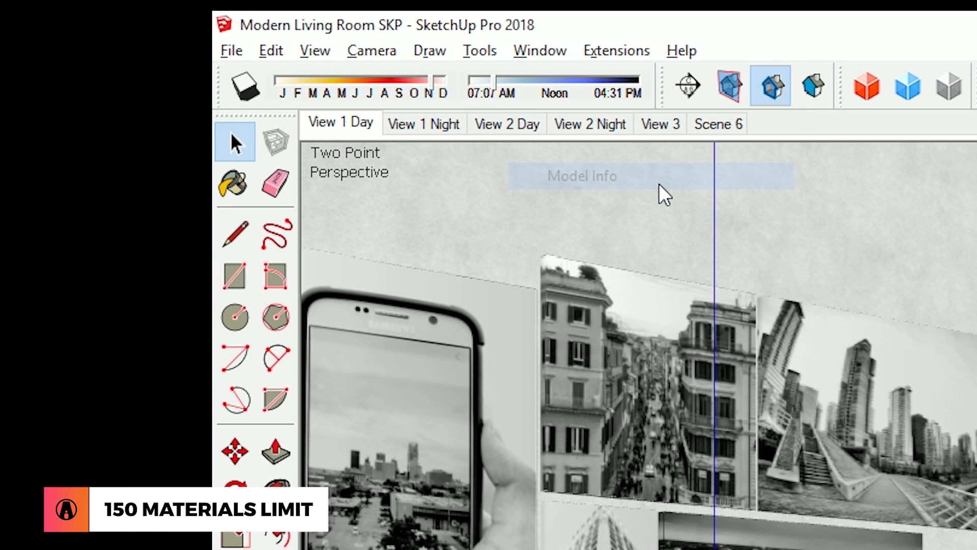
# Purge unused items in Model Info Statistics, leaving 68 materials and one style.
pyautogui.click(581, 176)
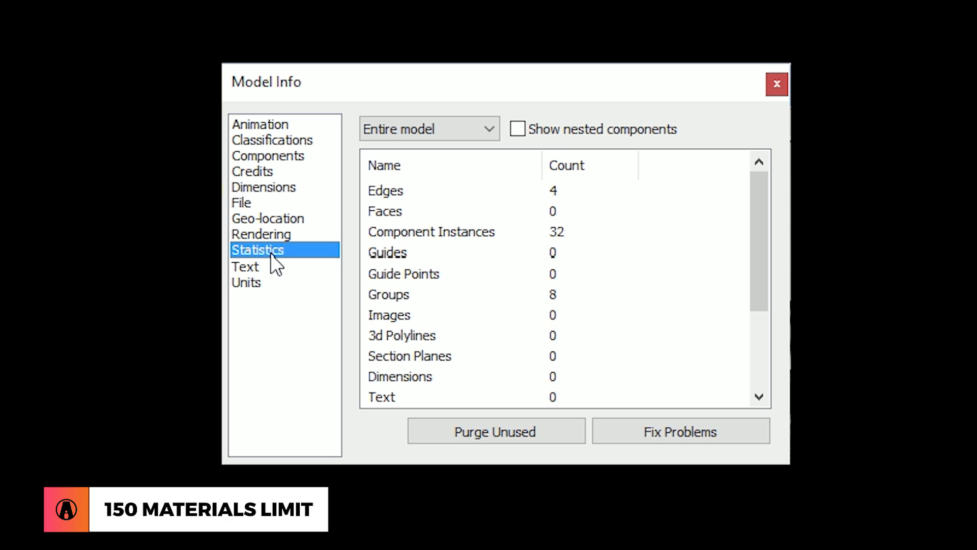
pyautogui.scroll(-3)
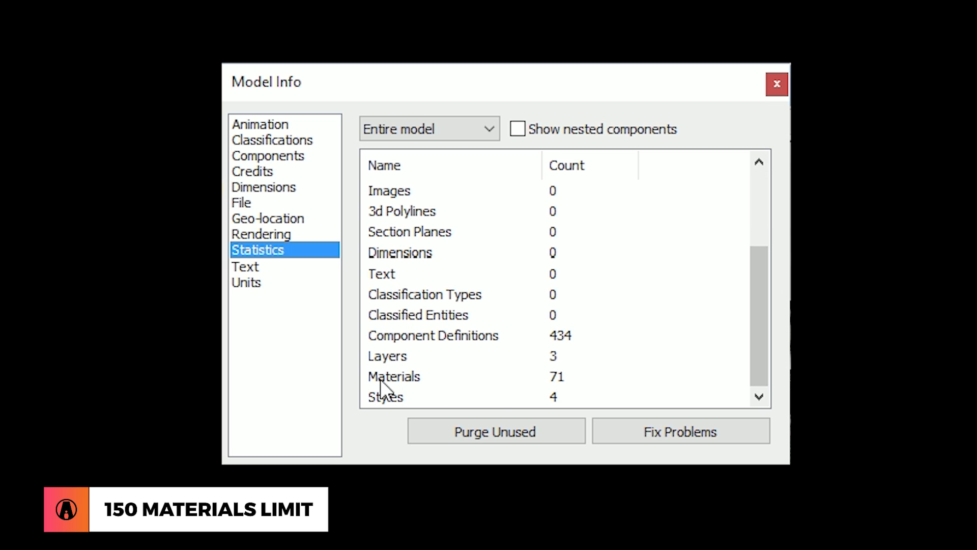
pyautogui.moveTo(554, 367)
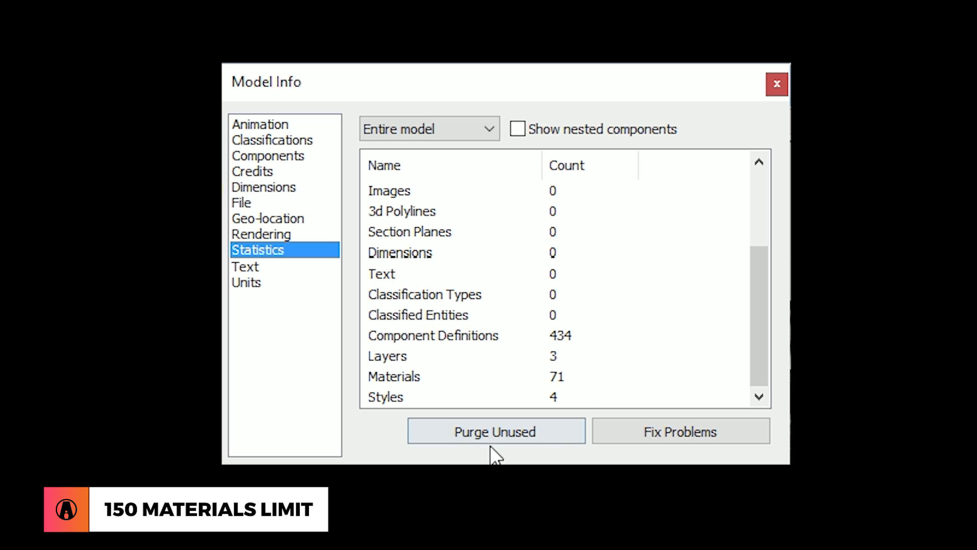
pyautogui.click(495, 431)
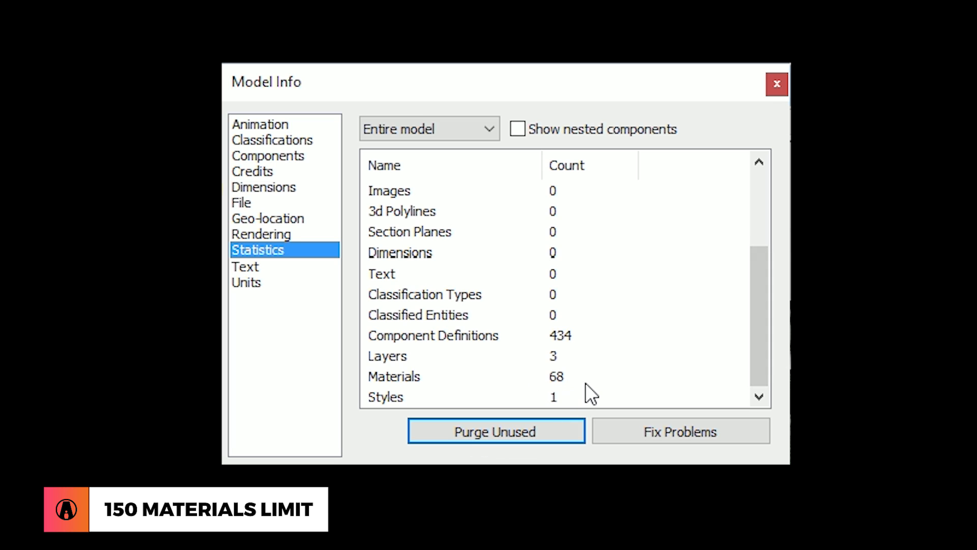
pyautogui.click(776, 84)
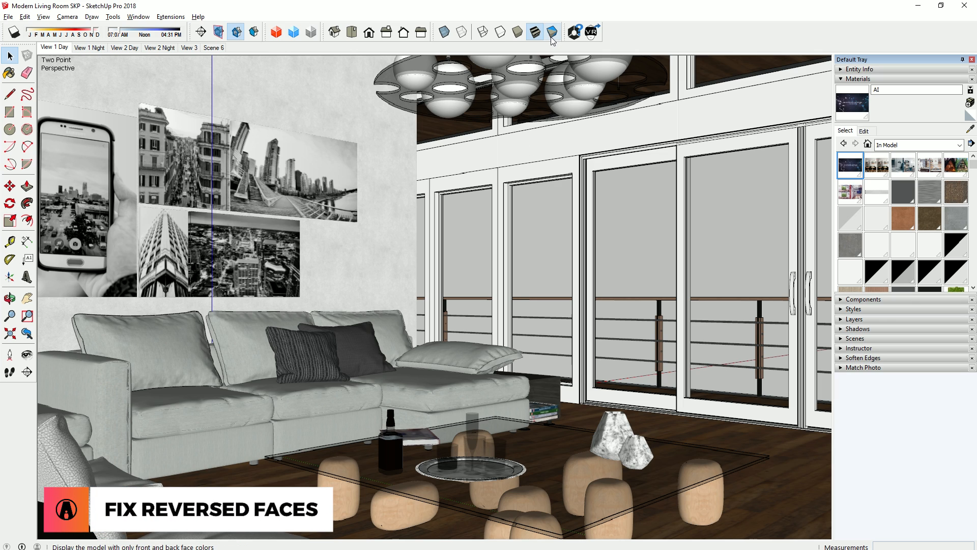
# Show face colours, then reverse the blue-grey panel behind the sofa to face the room.
pyautogui.click(551, 31)
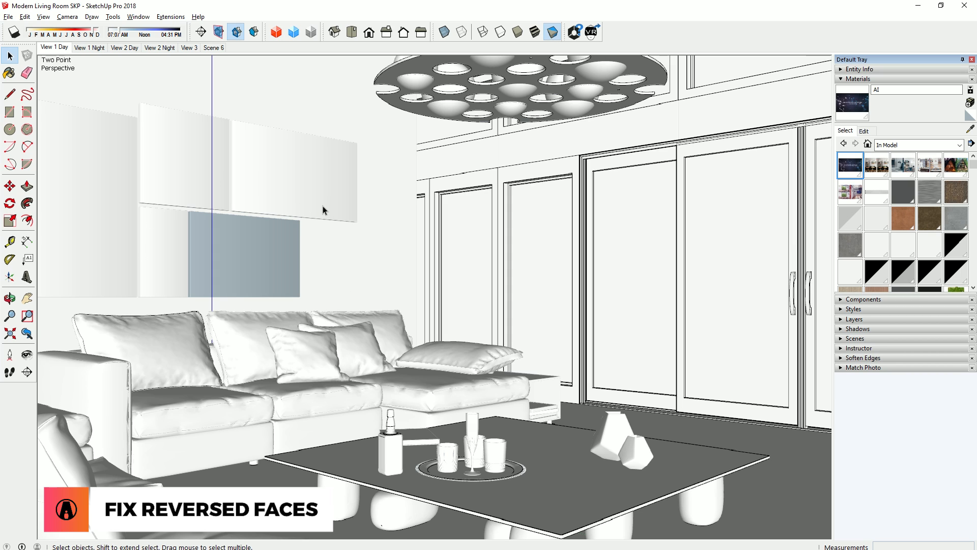
pyautogui.click(854, 308)
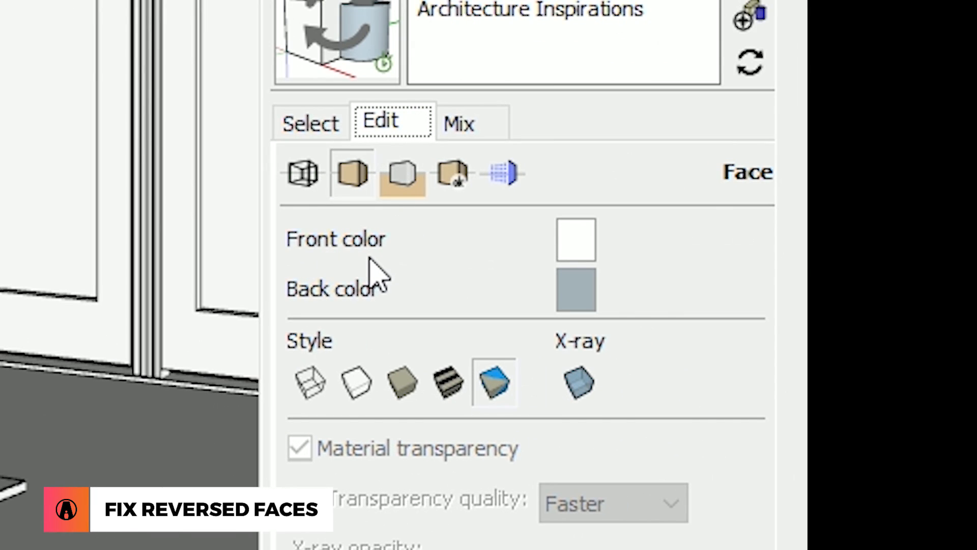
pyautogui.moveTo(545, 330)
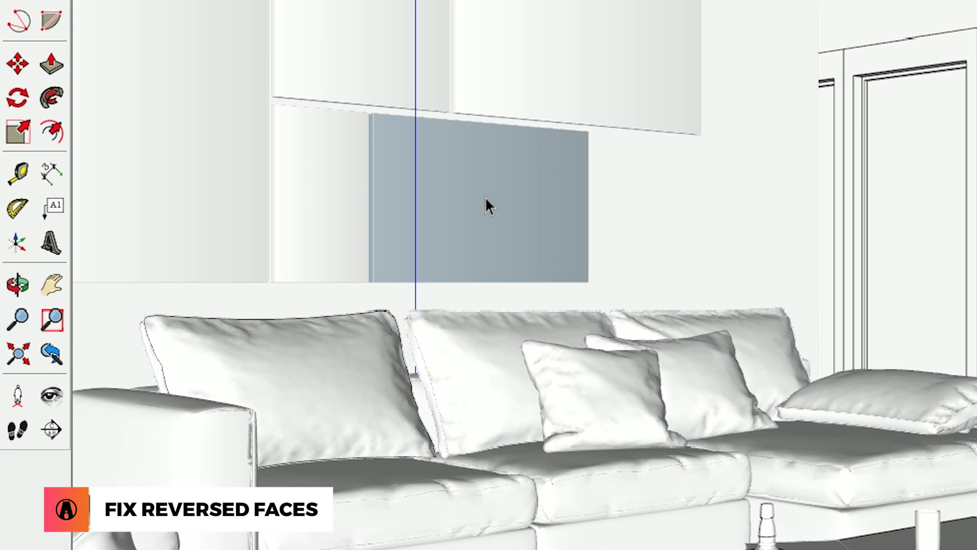
pyautogui.click(479, 205)
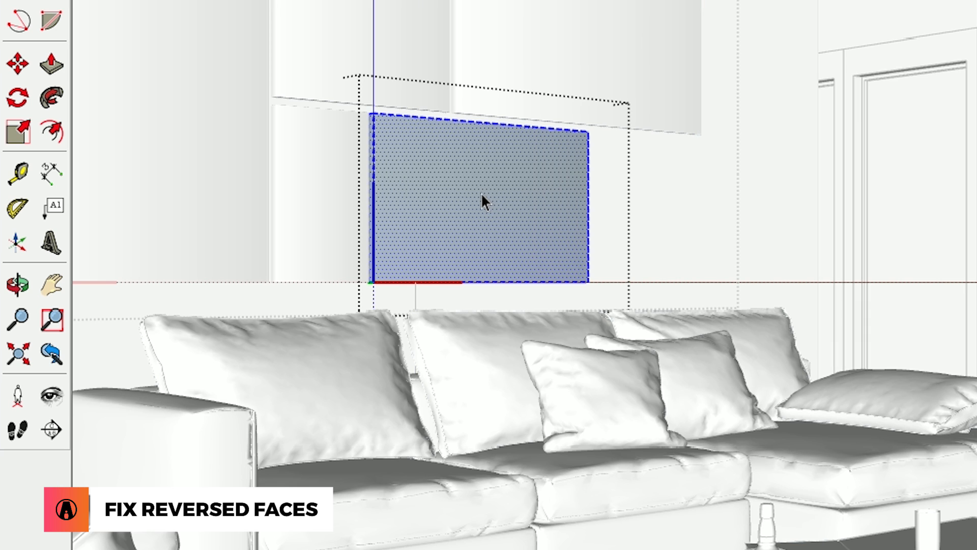
pyautogui.rightClick(486, 200)
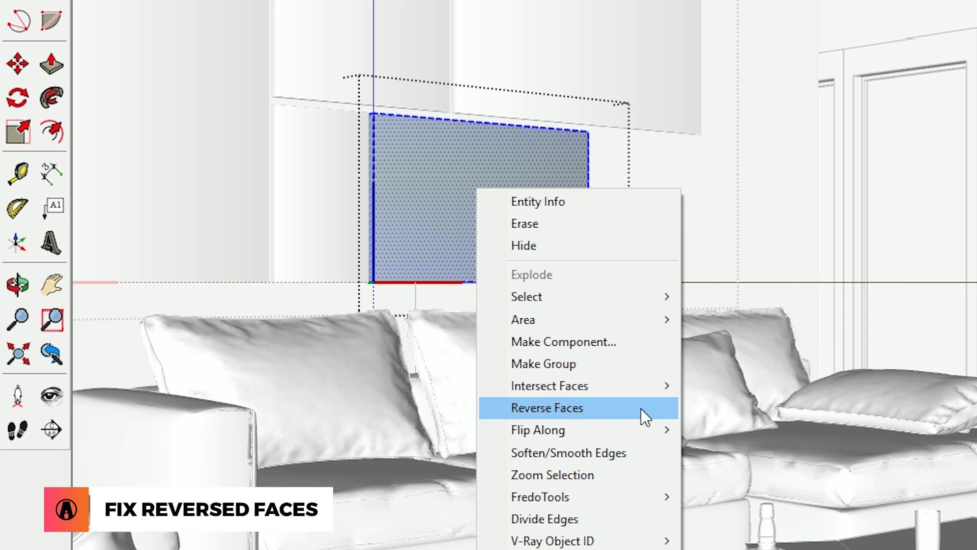
pyautogui.click(546, 408)
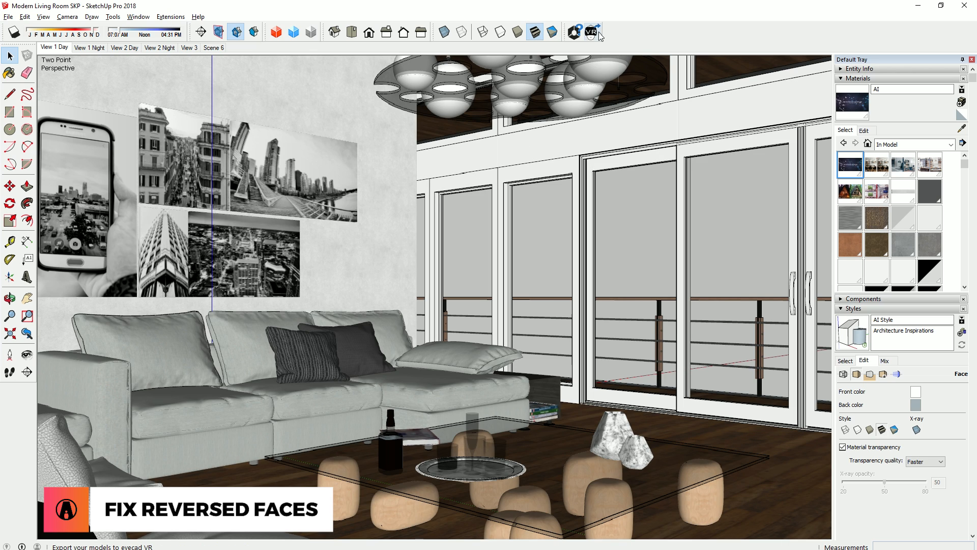
pyautogui.moveTo(592, 32)
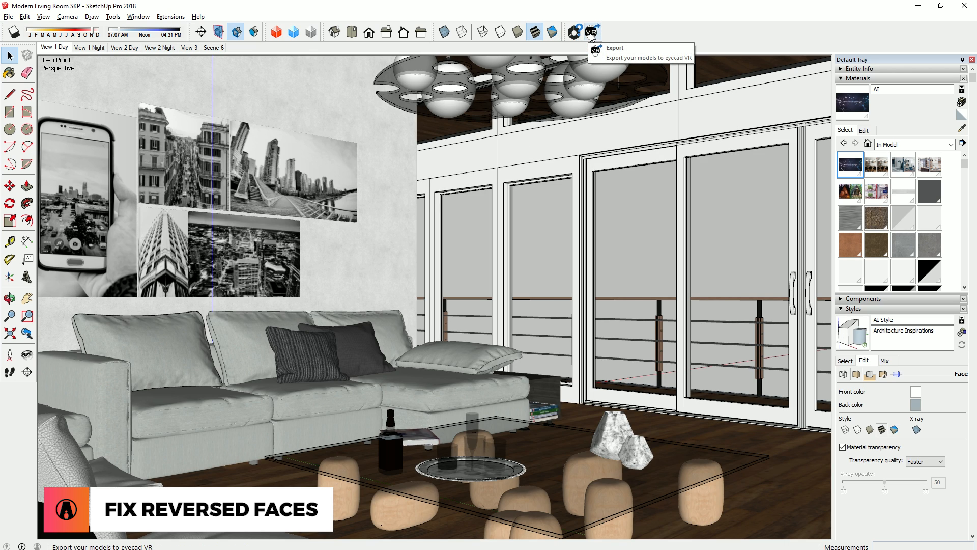
# Export the living room to eyecad VR and import it with Sketchup as source software.
pyautogui.click(591, 31)
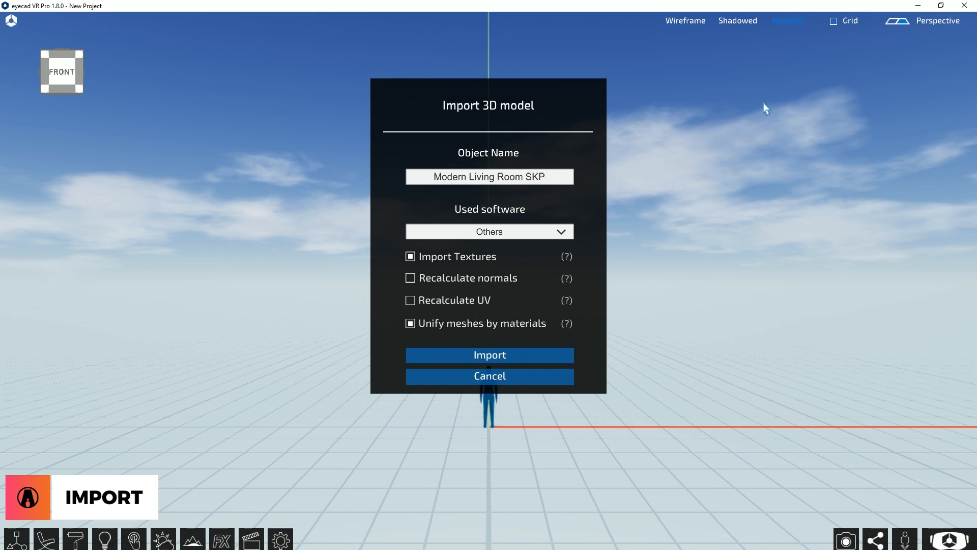
pyautogui.moveTo(575, 242)
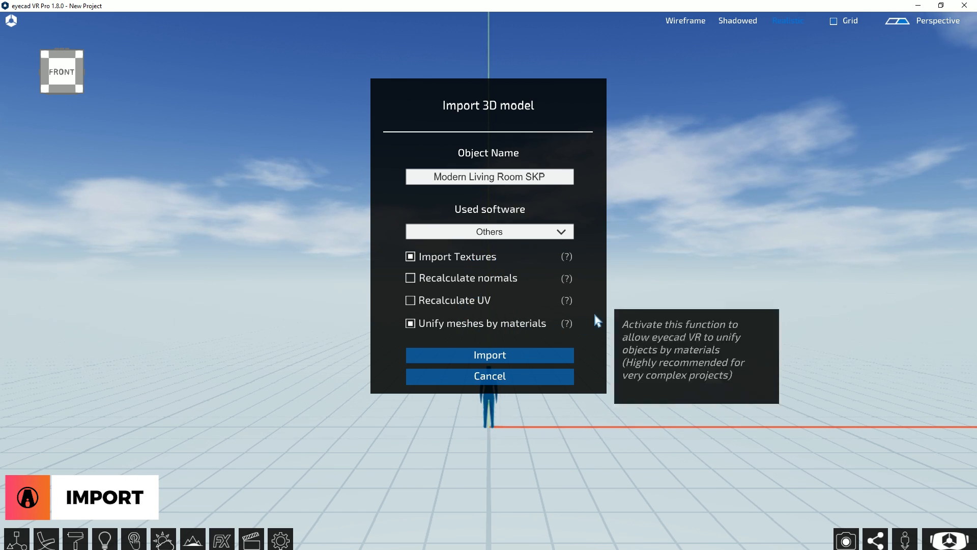
pyautogui.click(488, 231)
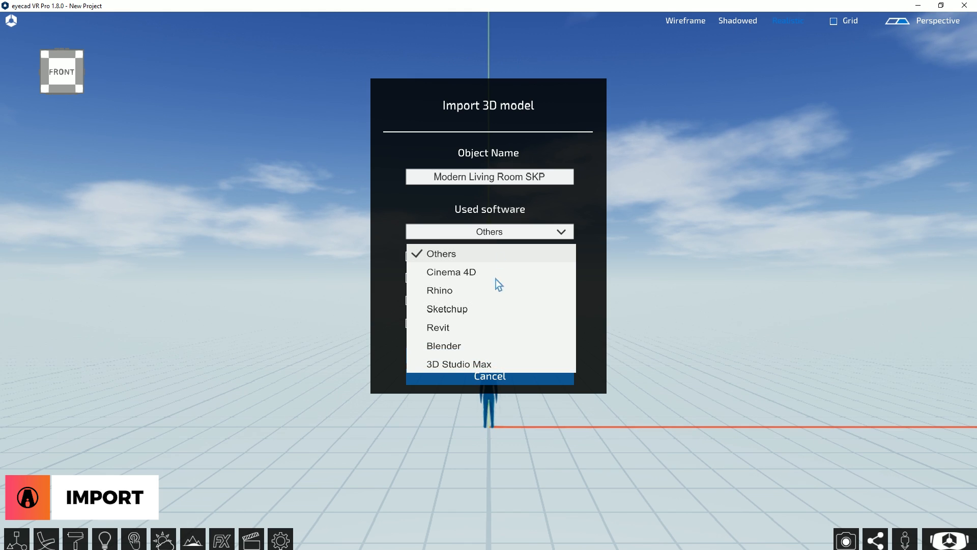
pyautogui.click(446, 309)
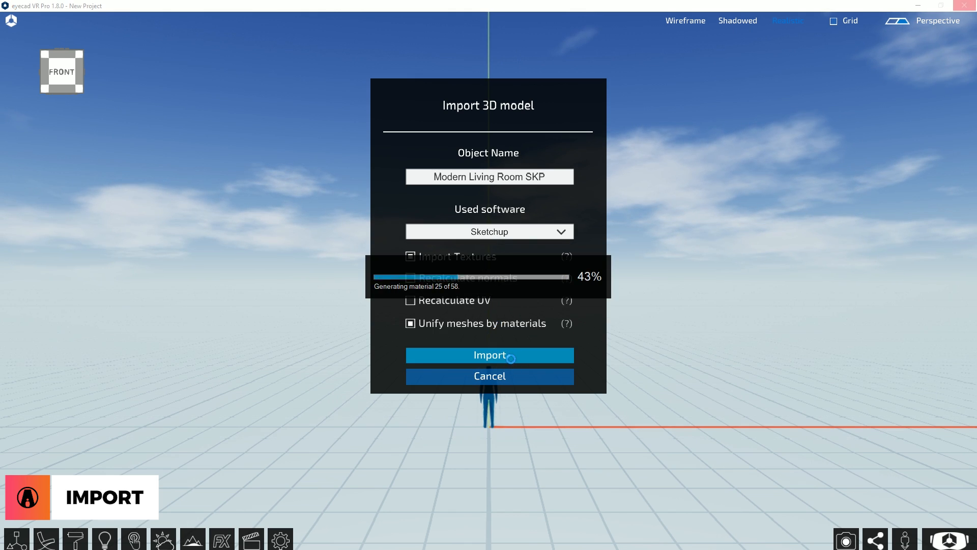
pyautogui.click(489, 355)
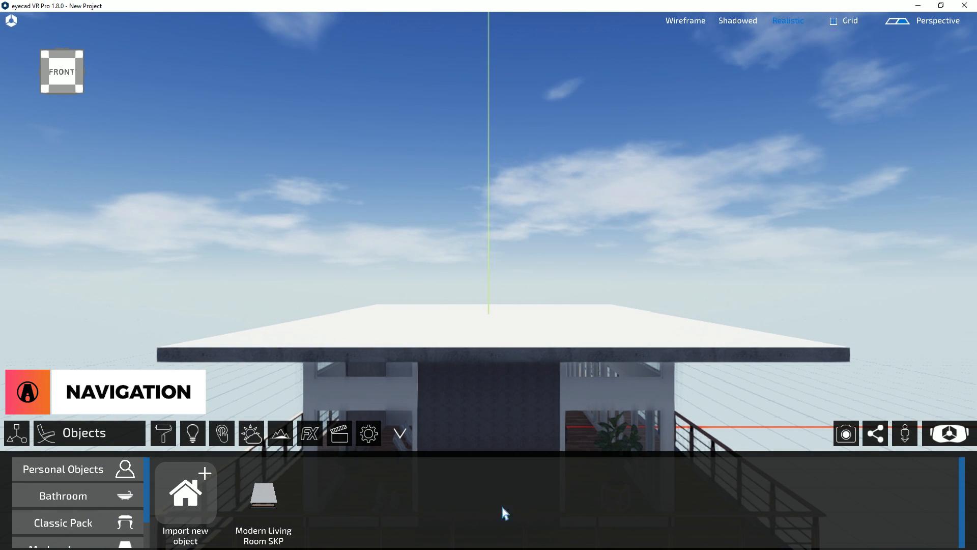
pyautogui.moveTo(308, 475)
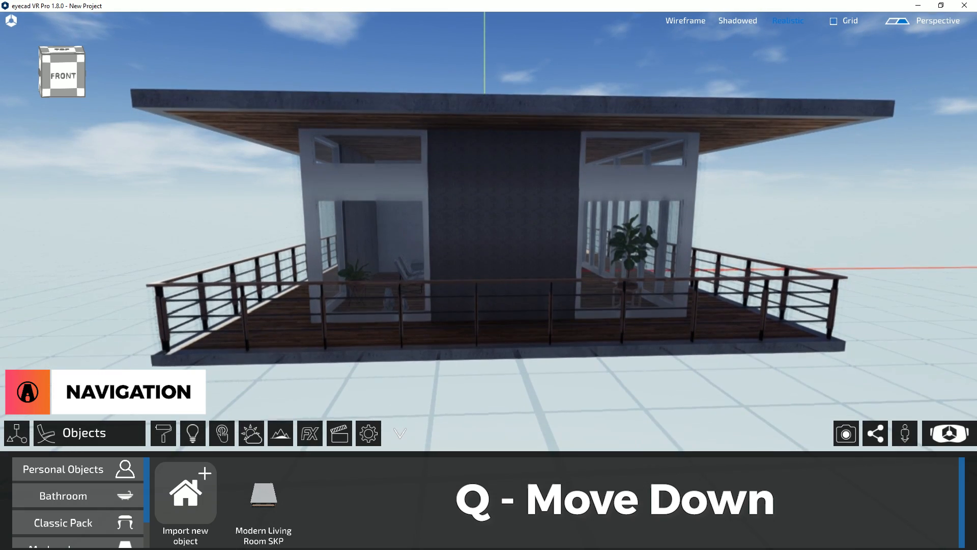
# Fly from outside the house into the living room facing the sofa and coffee table.
pyautogui.press('e')
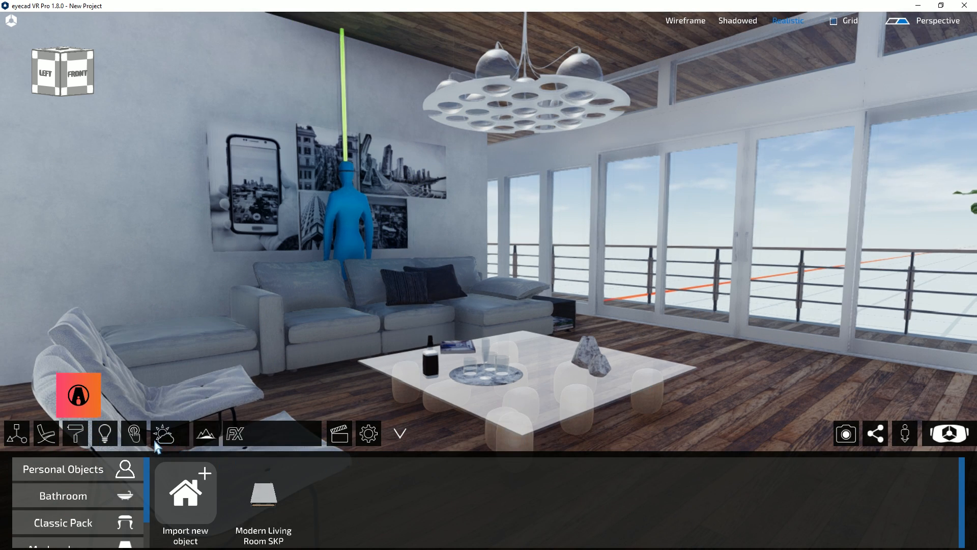
# Try the Noon grass preset, then set a coastal HDRI sky at 26% power and 291.69° rotation.
pyautogui.click(169, 433)
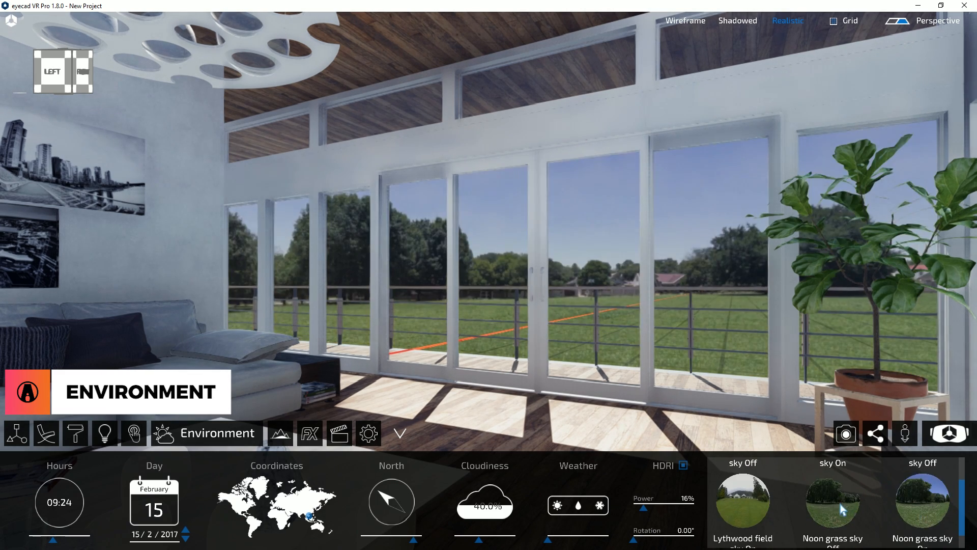
pyautogui.click(741, 501)
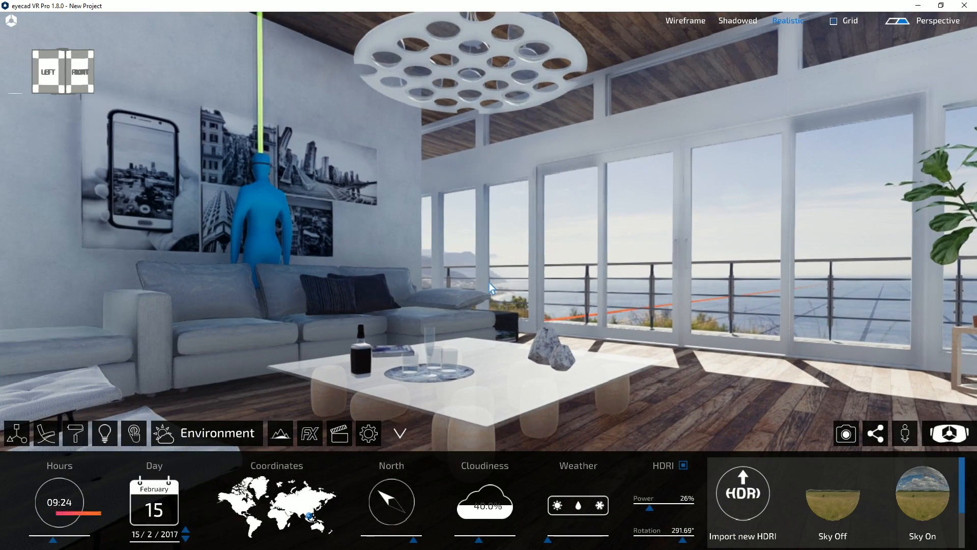
pyautogui.click(103, 433)
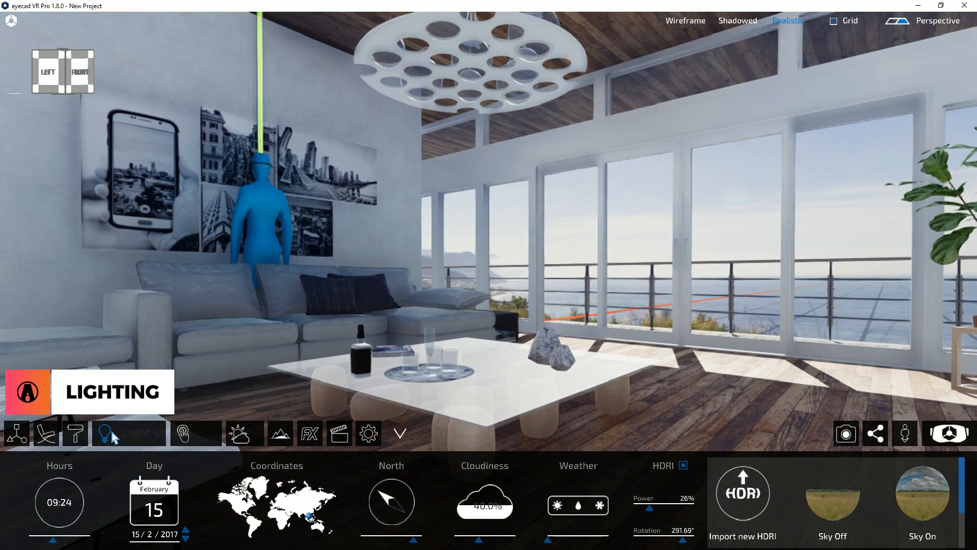
# Add an Area light at the glass doors, scale it and rotate it to Y 275.30° facing inward.
pyautogui.click(111, 432)
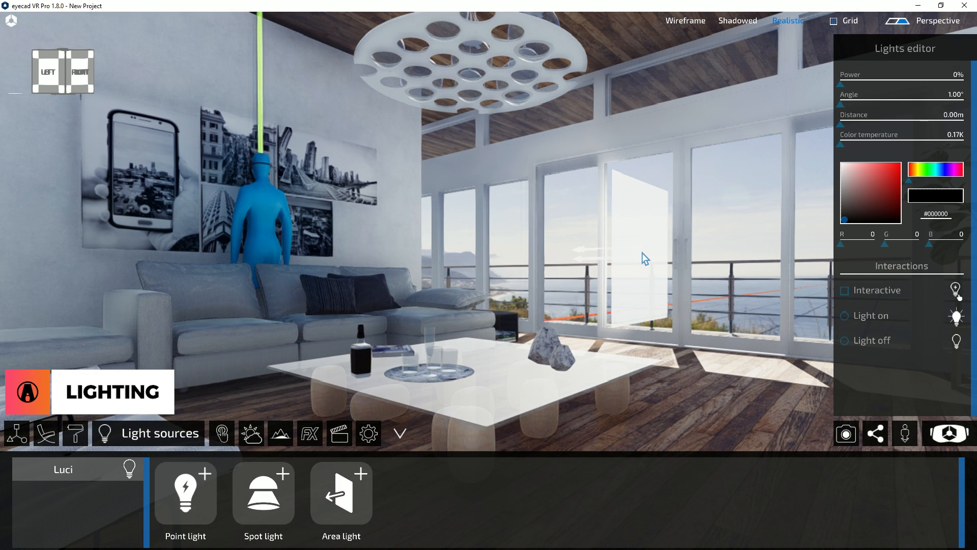
pyautogui.click(16, 433)
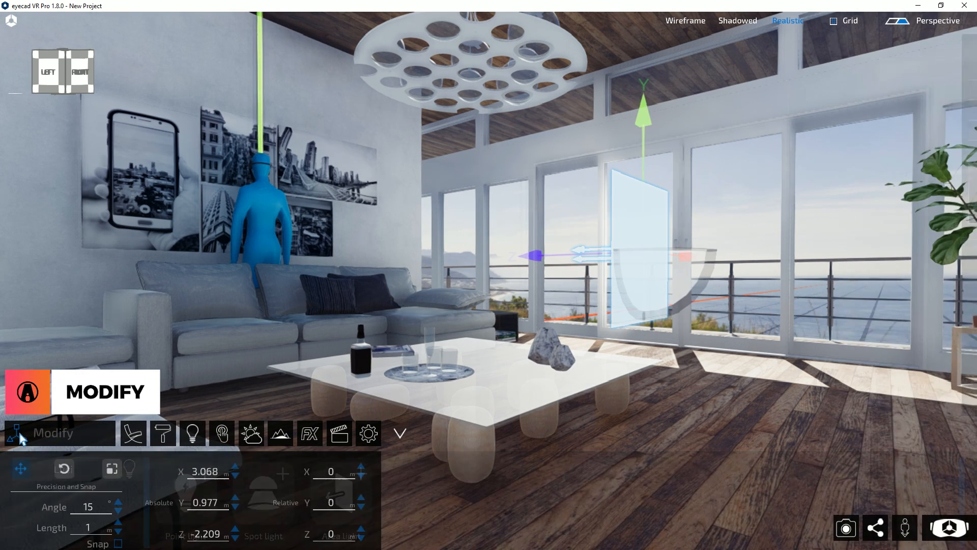
pyautogui.click(111, 468)
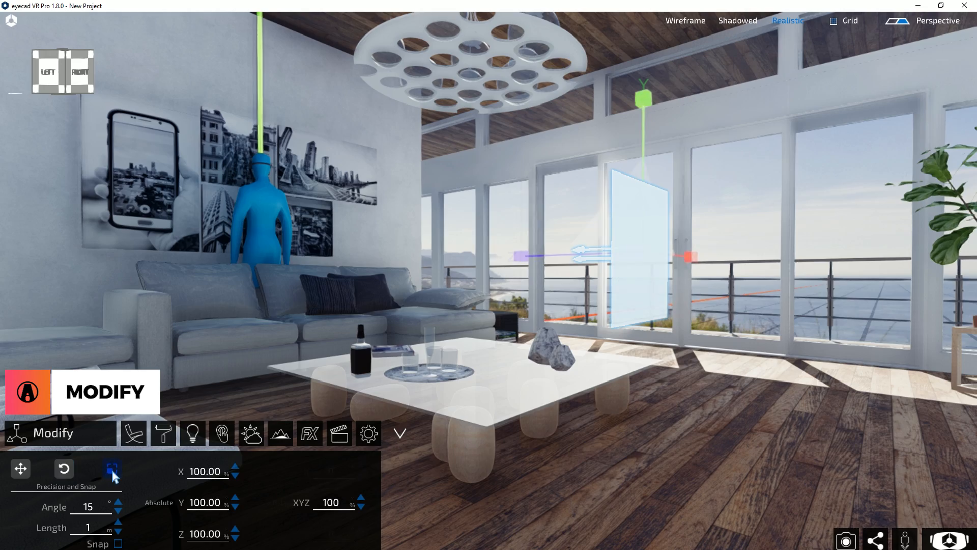
pyautogui.press('w')
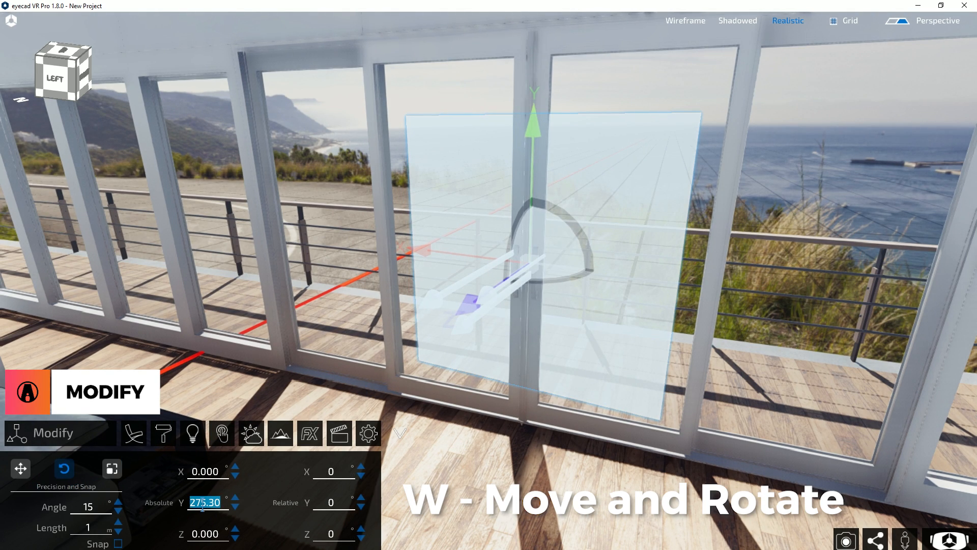
pyautogui.press('e')
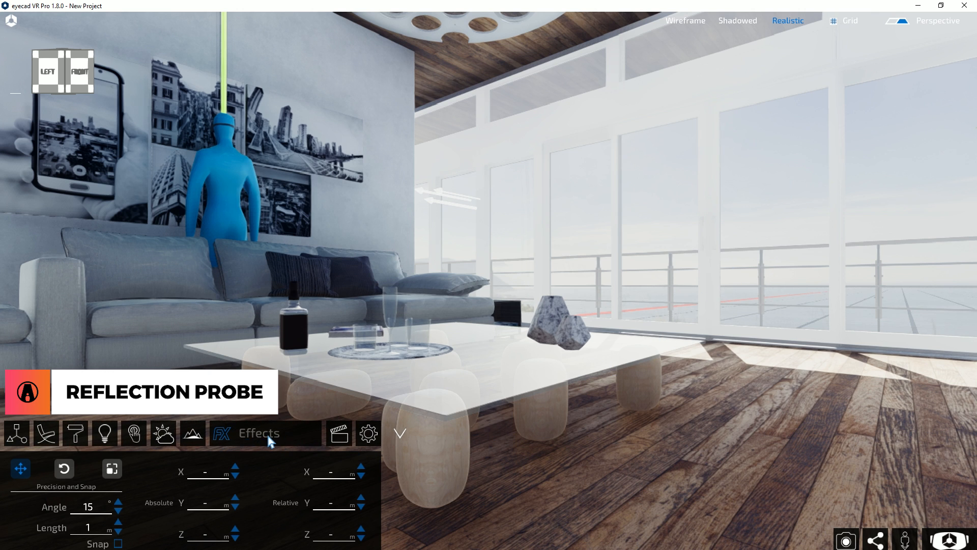
# Add a reflection probe from Effects, enclosing the coffee table and pendant lamp.
pyautogui.click(255, 433)
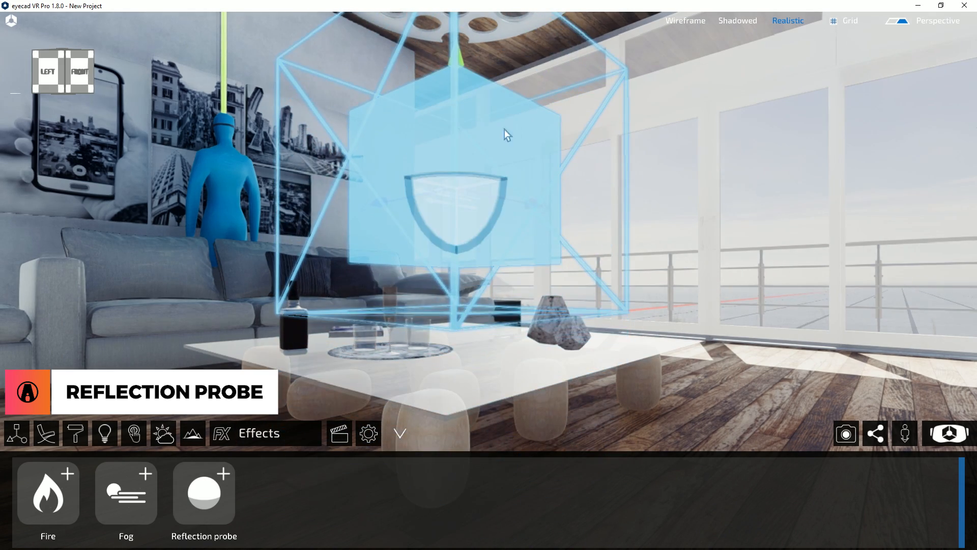
pyautogui.click(16, 433)
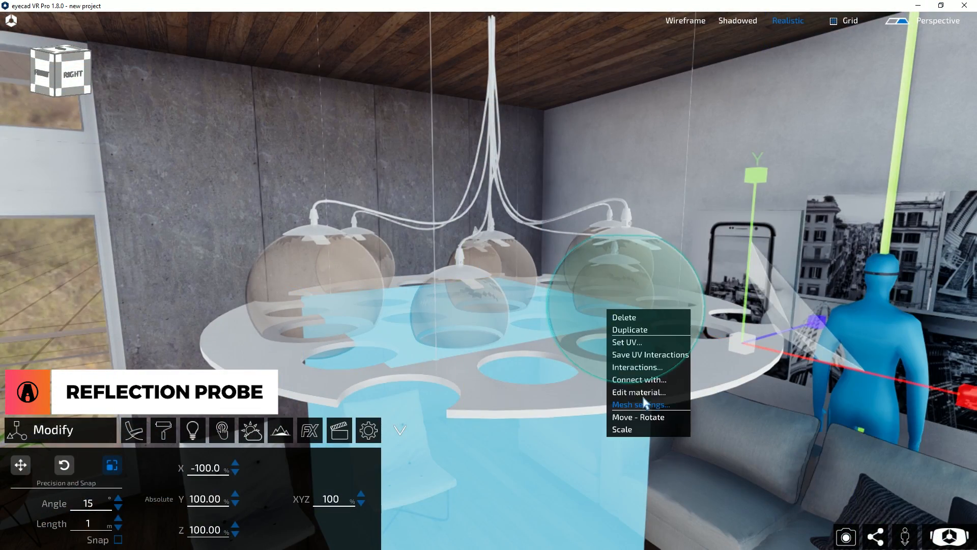
# From the pendant glass material's Settings, tick Hide reflection probe.
pyautogui.click(638, 392)
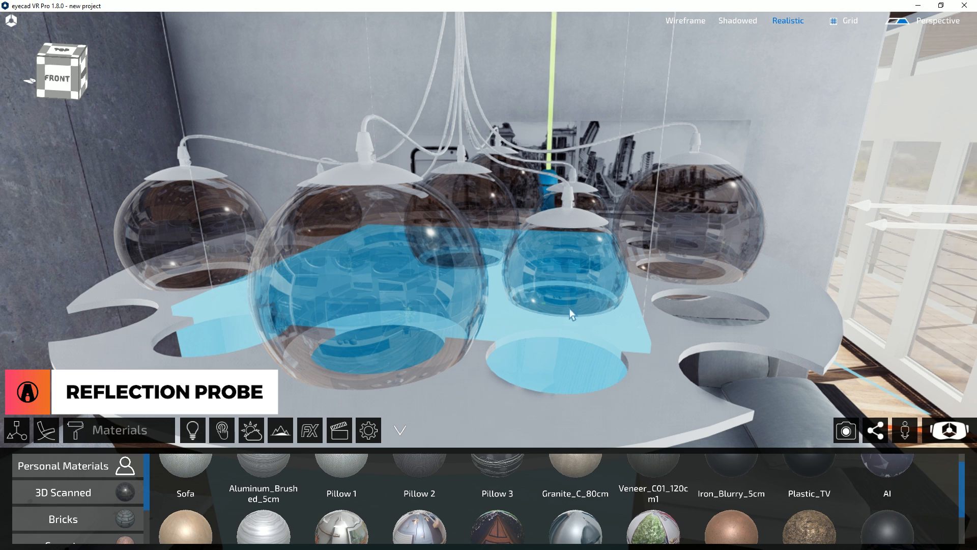
pyautogui.click(368, 430)
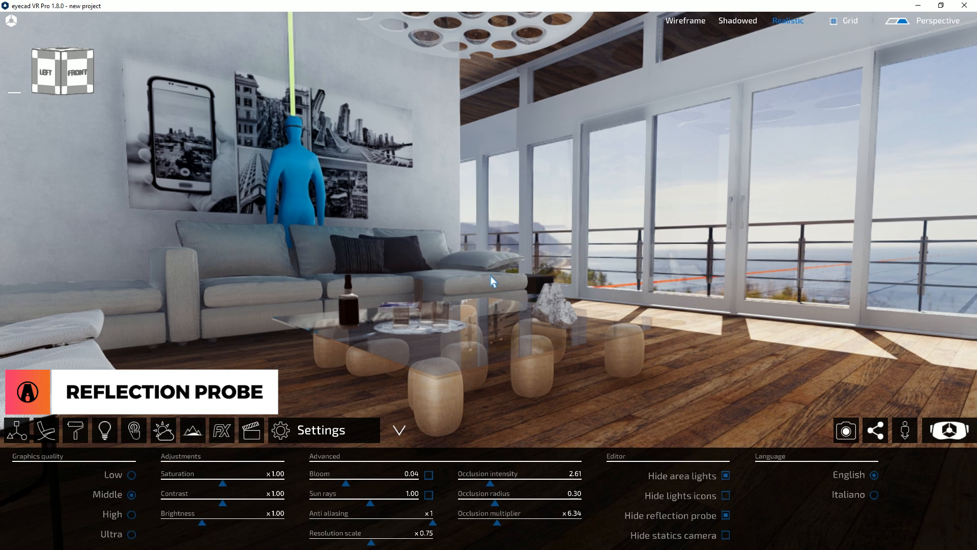
pyautogui.moveTo(723, 305)
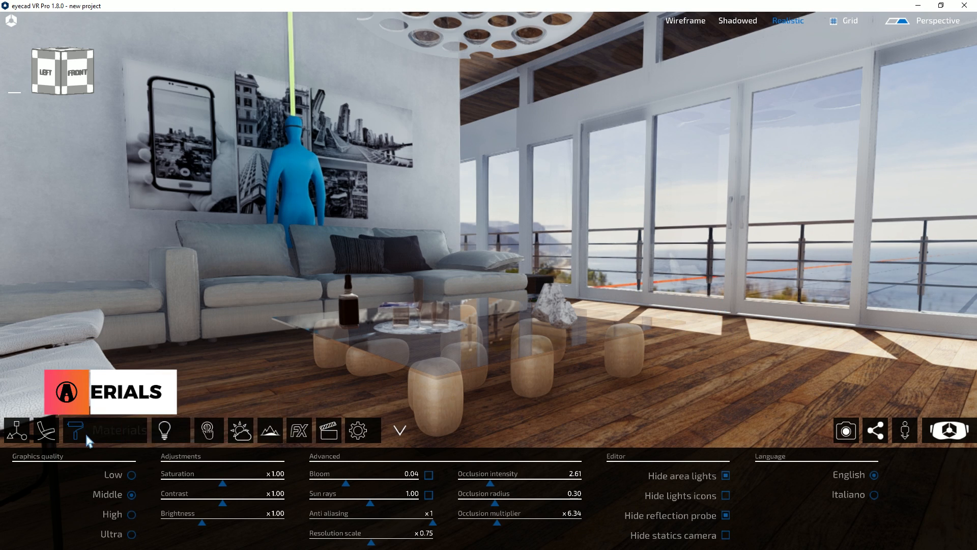
# Open Wood Flooring AI 03 from the materials library for editing.
pyautogui.click(79, 430)
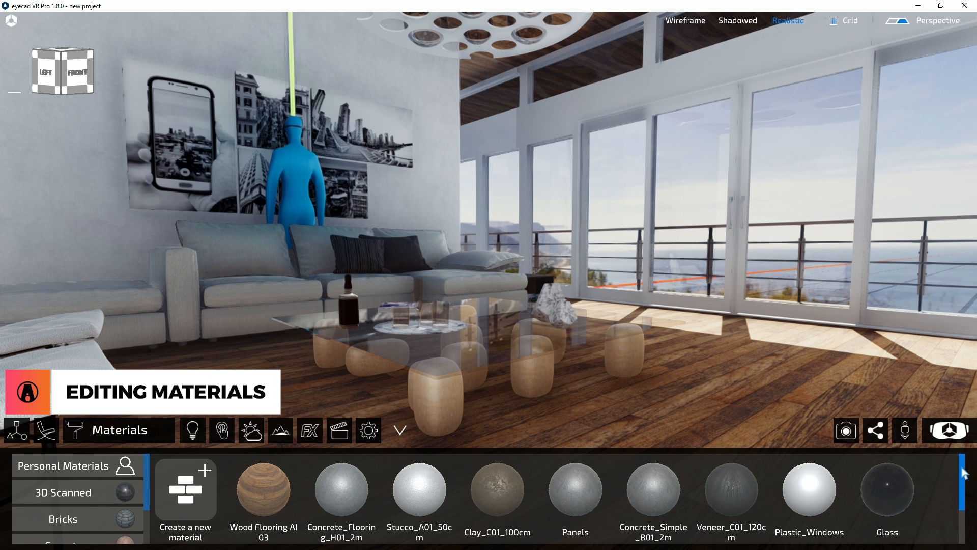
pyautogui.scroll(-3)
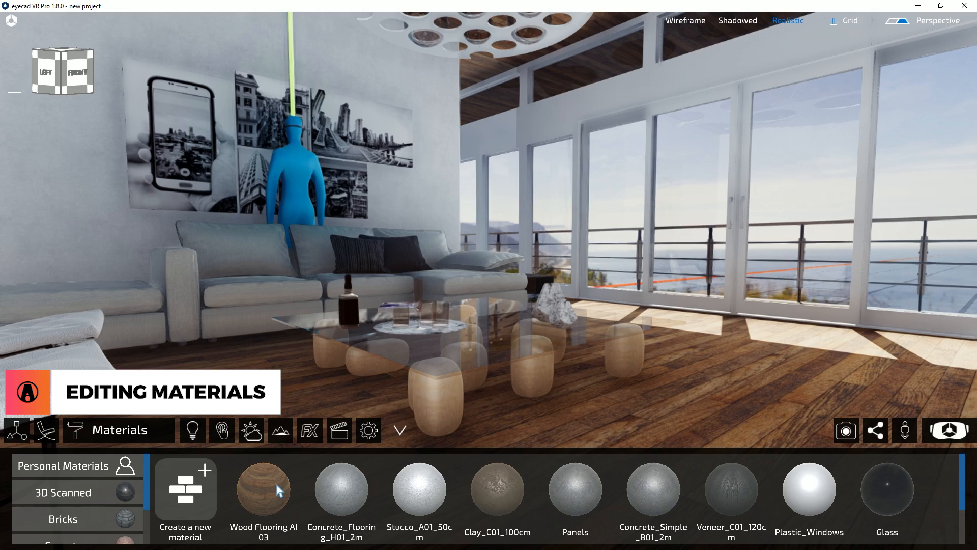
pyautogui.click(262, 489)
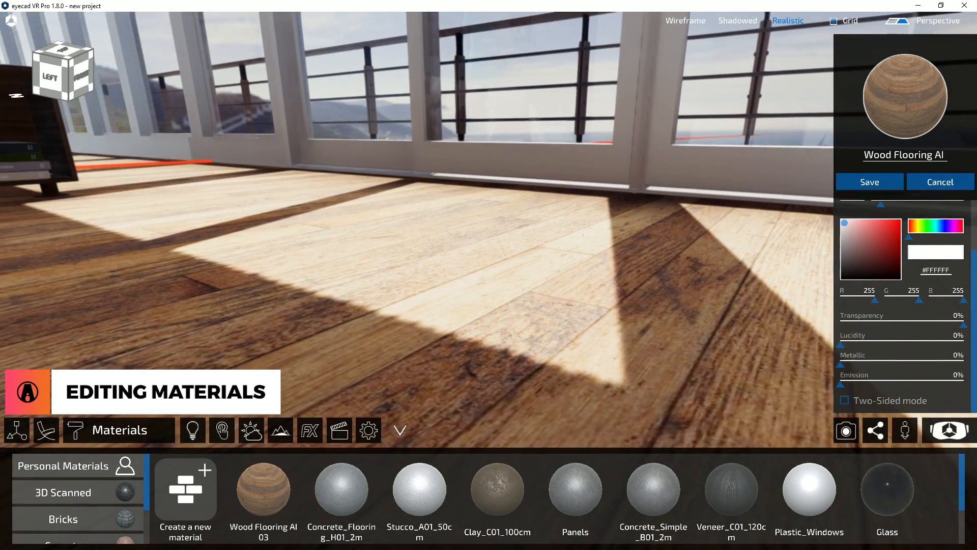
pyautogui.scroll(3)
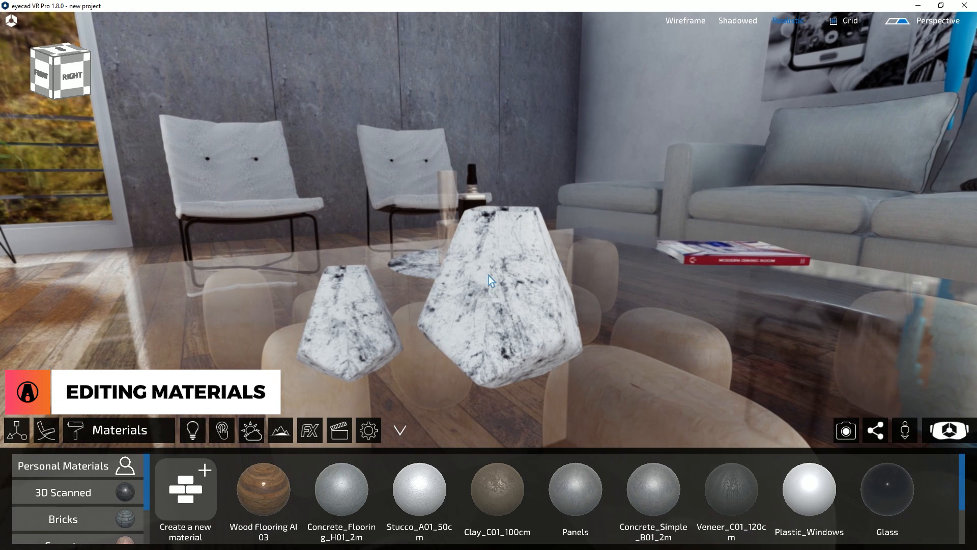
# Set the vase's Vase - Metal material colour to #EBAF95 and save it.
pyautogui.click(499, 275)
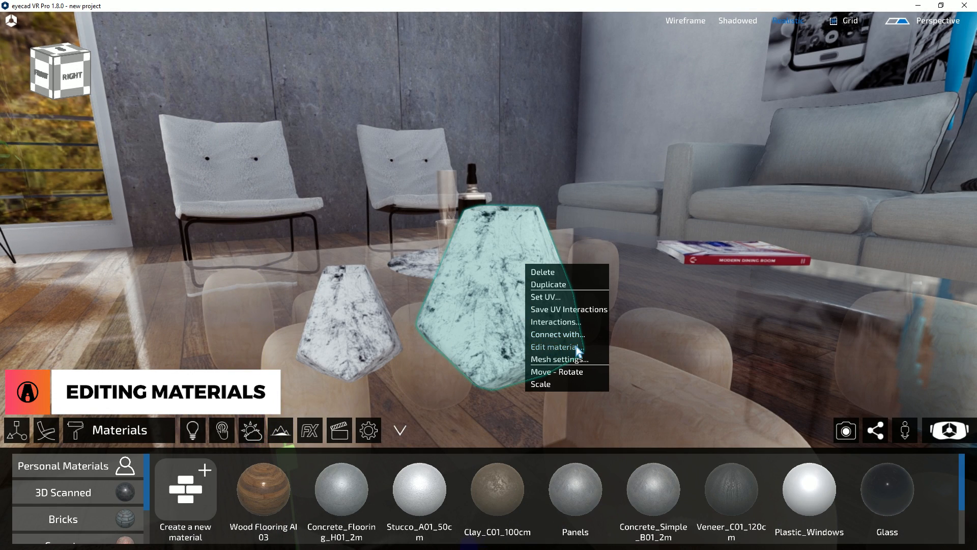
pyautogui.click(553, 347)
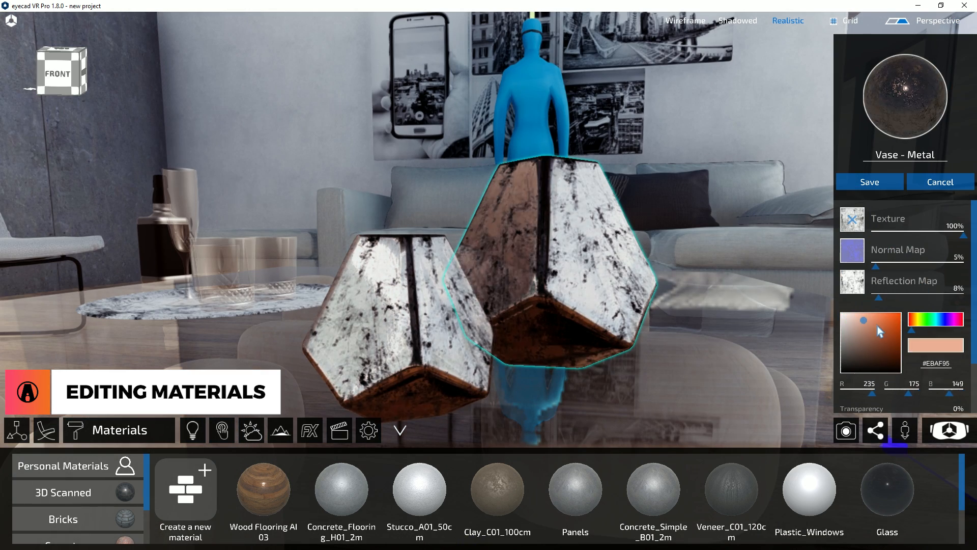
pyautogui.click(883, 335)
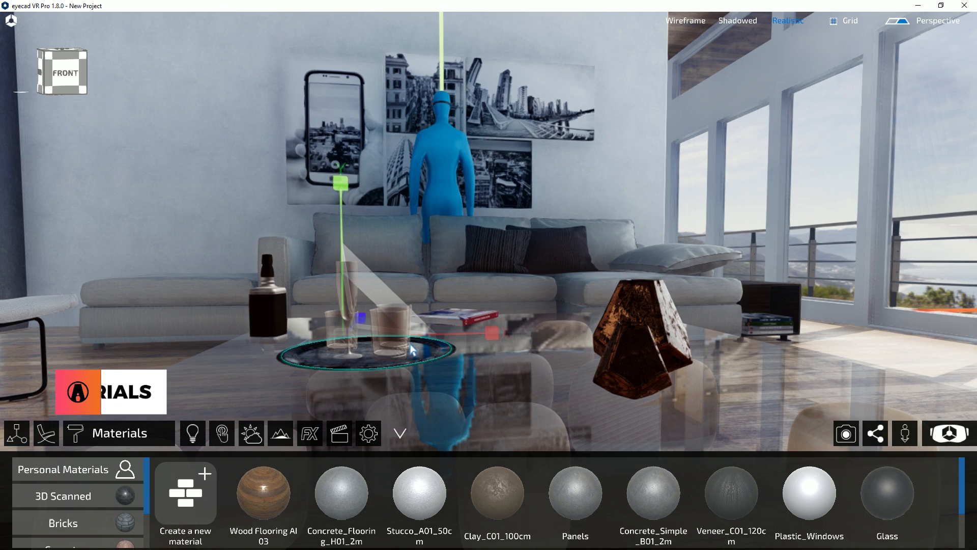
# Create a 'Wood Floor' material from the Wood_Flooring_AI_01A_COLOR texture and apply it.
pyautogui.click(184, 498)
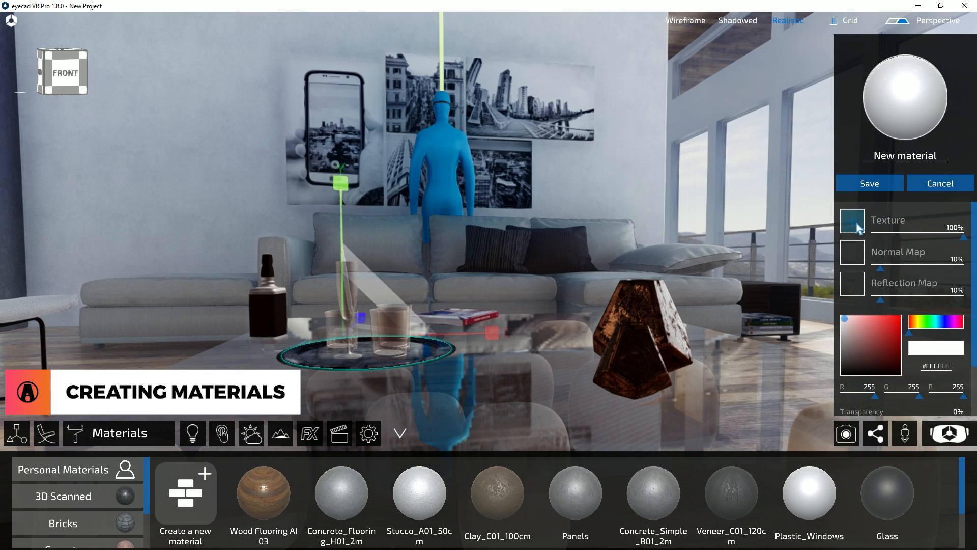
pyautogui.click(852, 223)
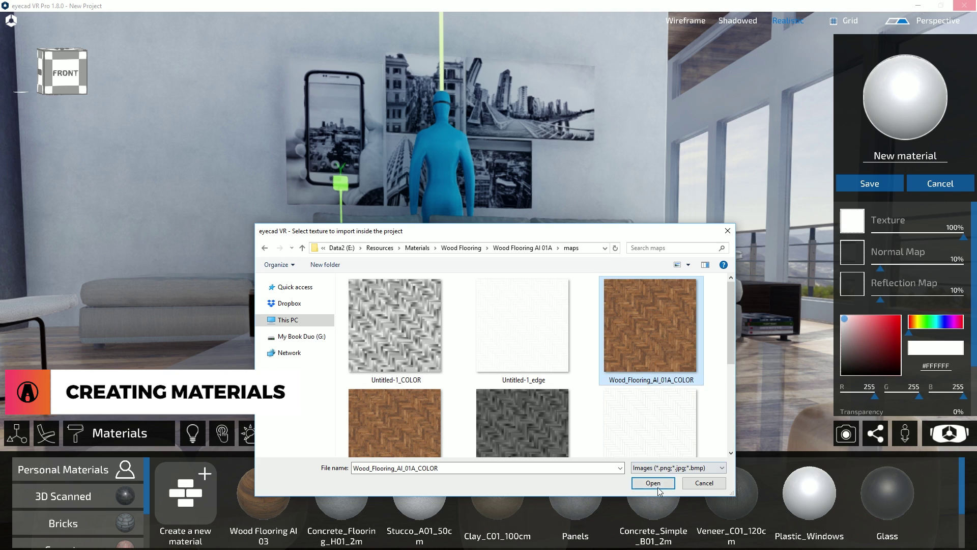
pyautogui.click(651, 483)
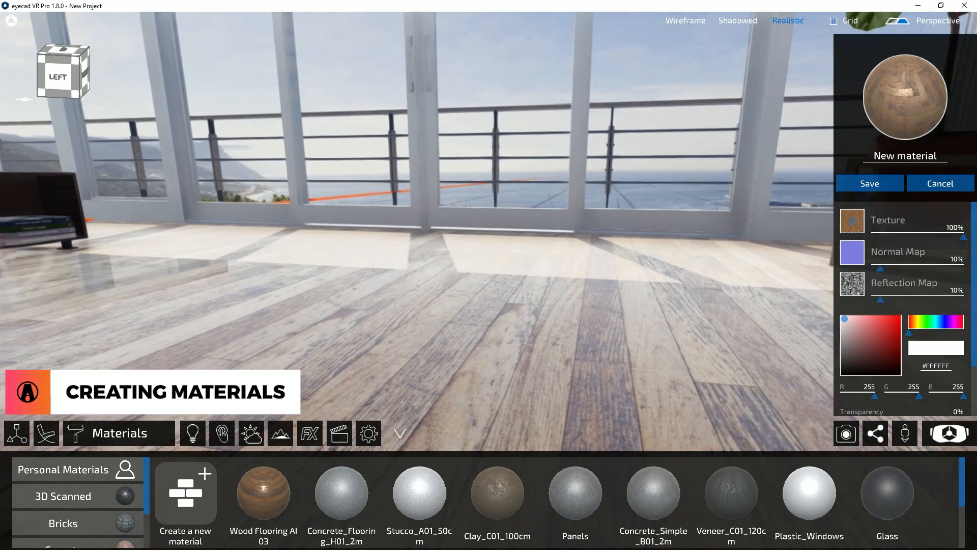
pyautogui.write('Wood Floor')
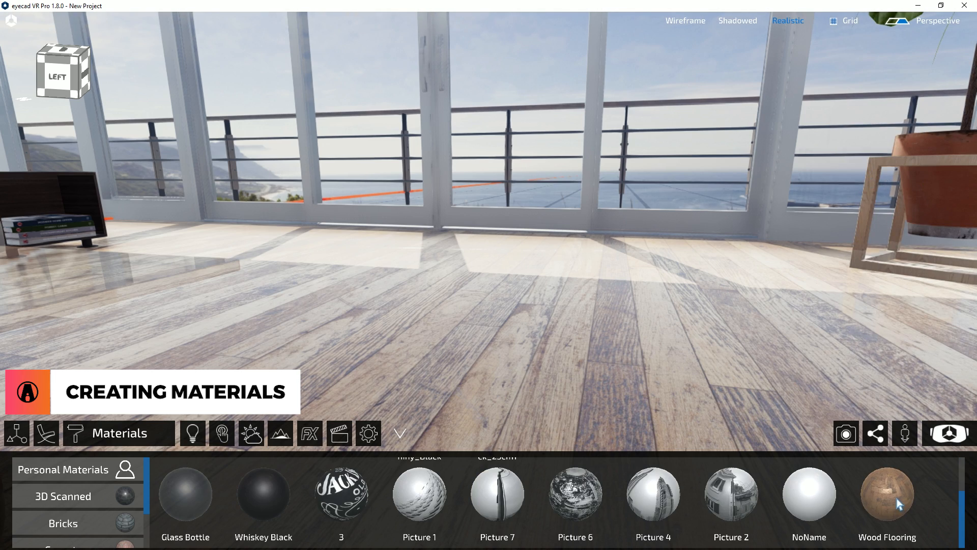
pyautogui.click(63, 495)
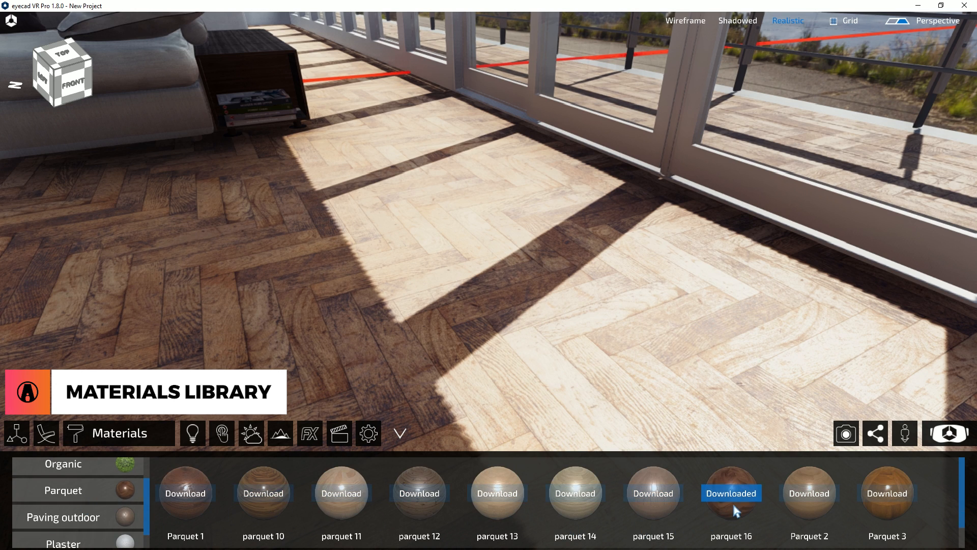
# Download parquet 16 from the online Parquet collection.
pyautogui.click(730, 493)
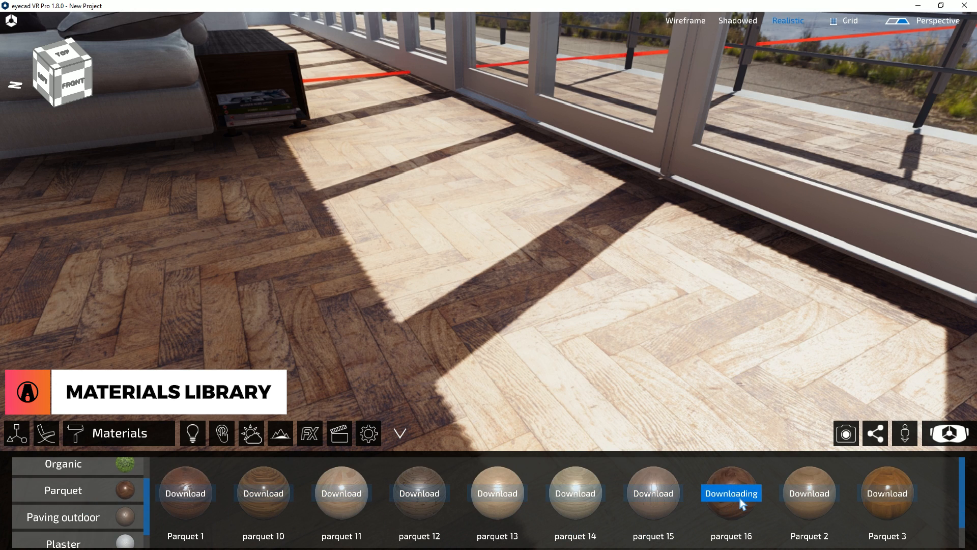
pyautogui.click(730, 493)
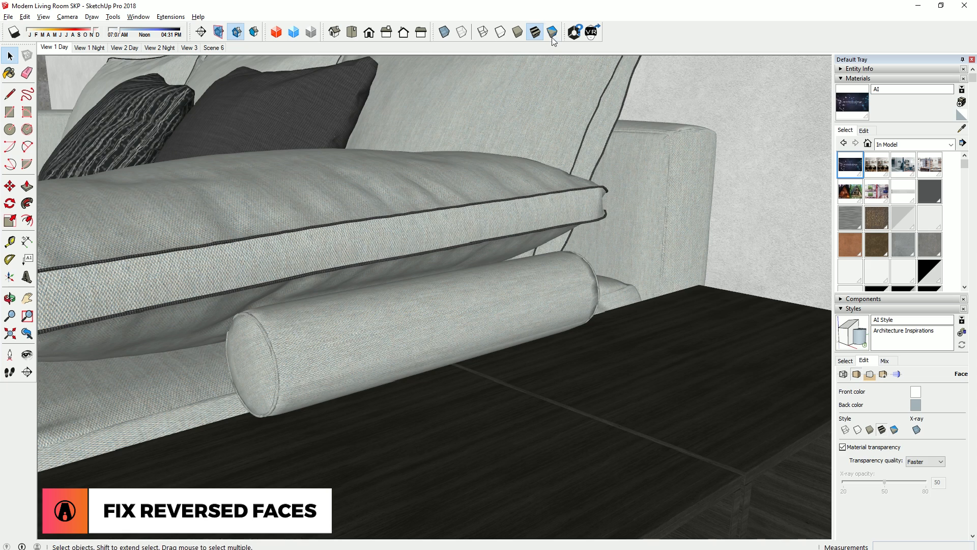
# Push the SketchUp living room model into eyecad VR via the toolbar export.
pyautogui.click(550, 32)
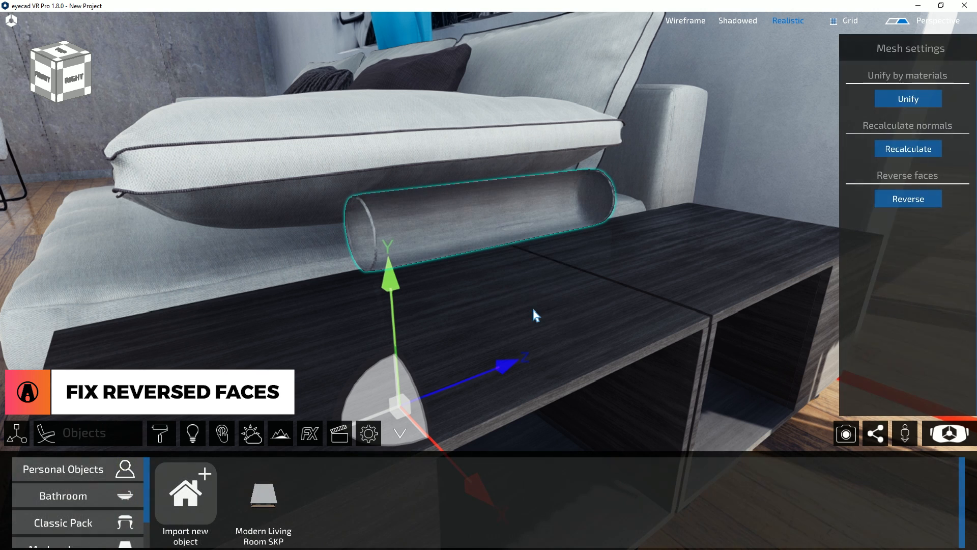
# Open the potted plant's Leaf material and adjust its settings so the leaves render.
pyautogui.click(901, 198)
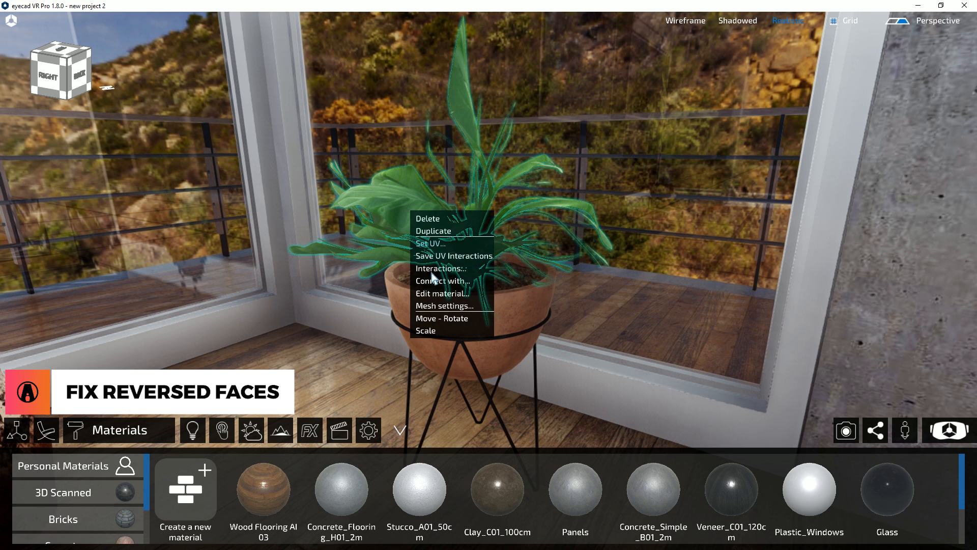
pyautogui.click(442, 293)
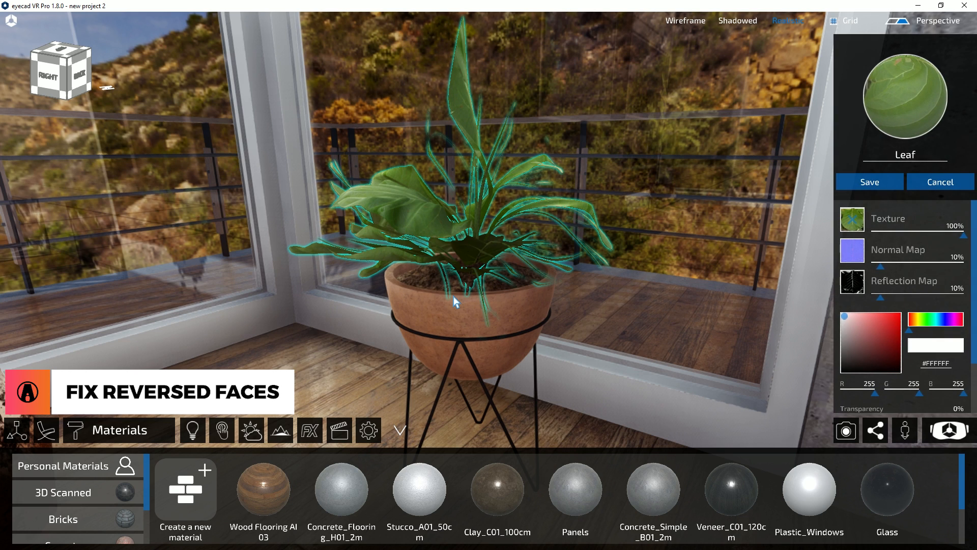
pyautogui.scroll(-3)
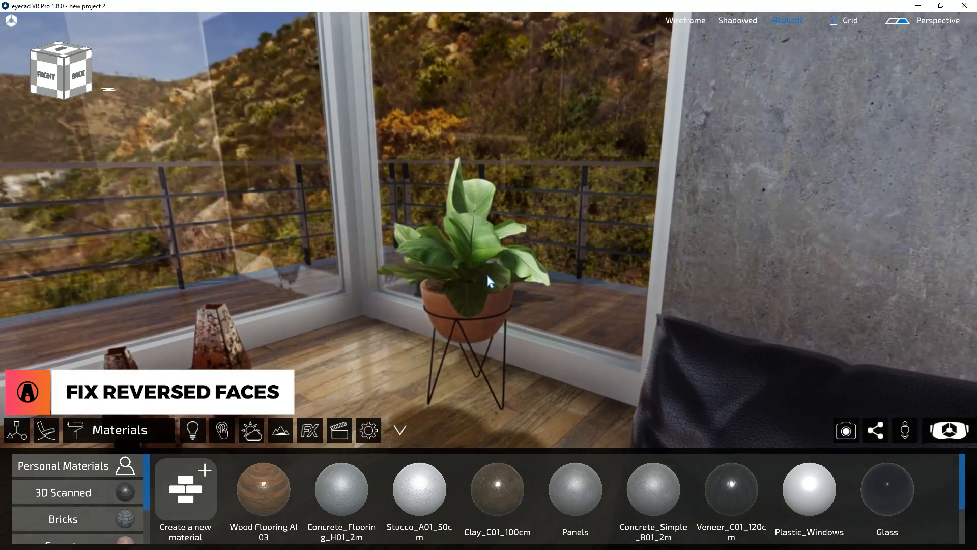
# Browse the asset library and download the orkide orchid into Personal Objects.
pyautogui.click(45, 430)
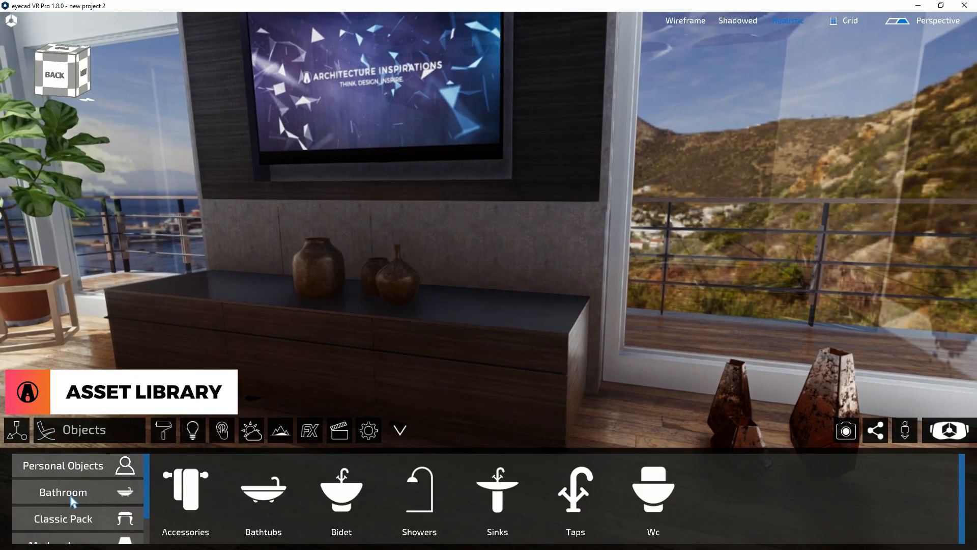
pyautogui.click(263, 499)
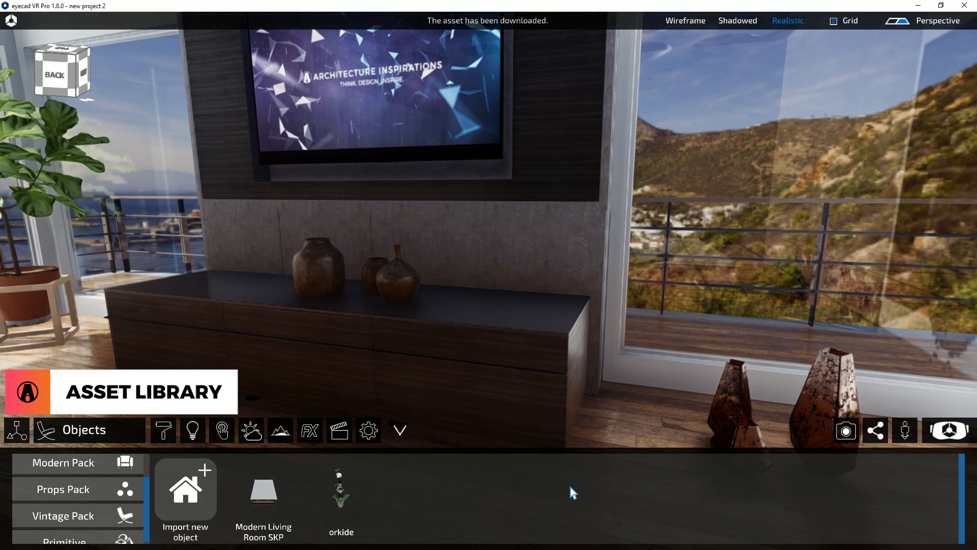
pyautogui.moveTo(342, 501)
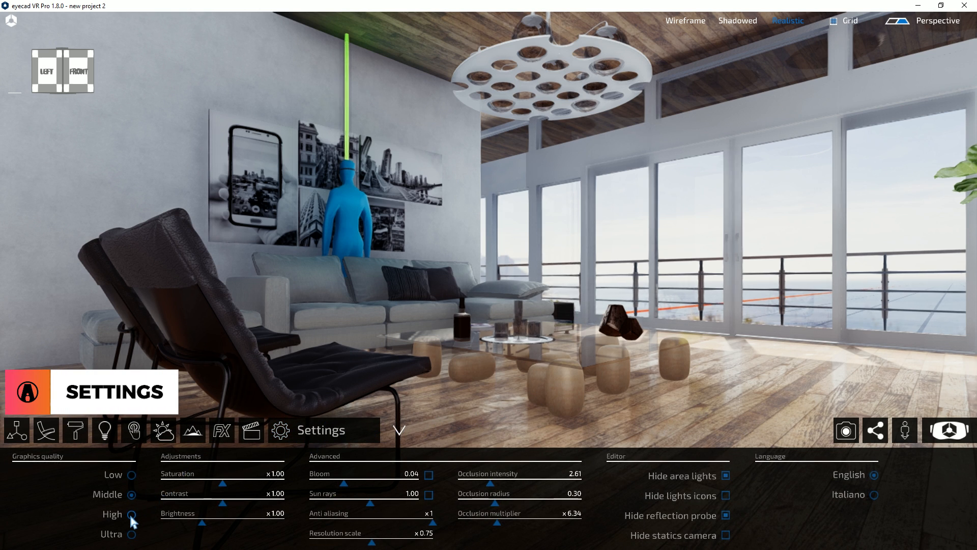
# Set graphics quality to High and boost saturation, contrast and brightness with Bloom enabled.
pyautogui.click(131, 513)
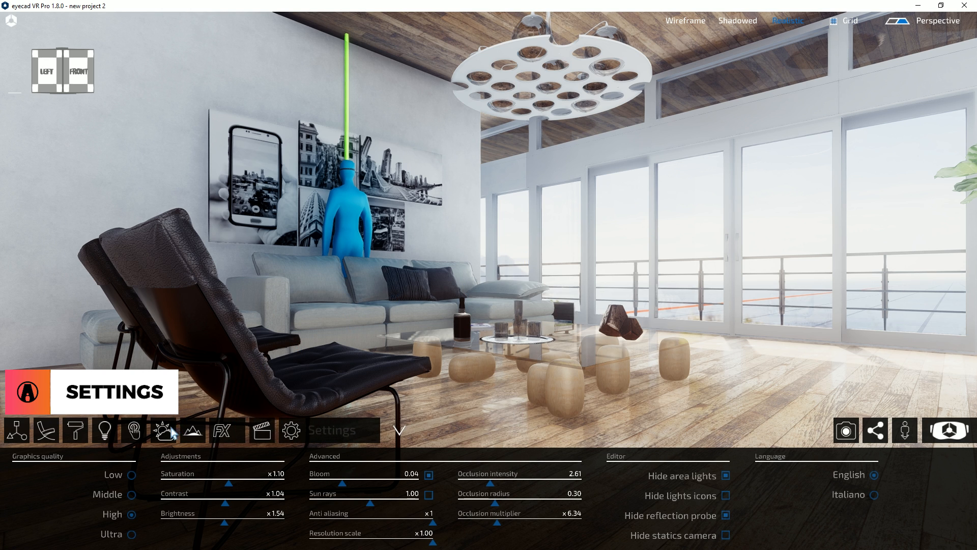
pyautogui.click(164, 430)
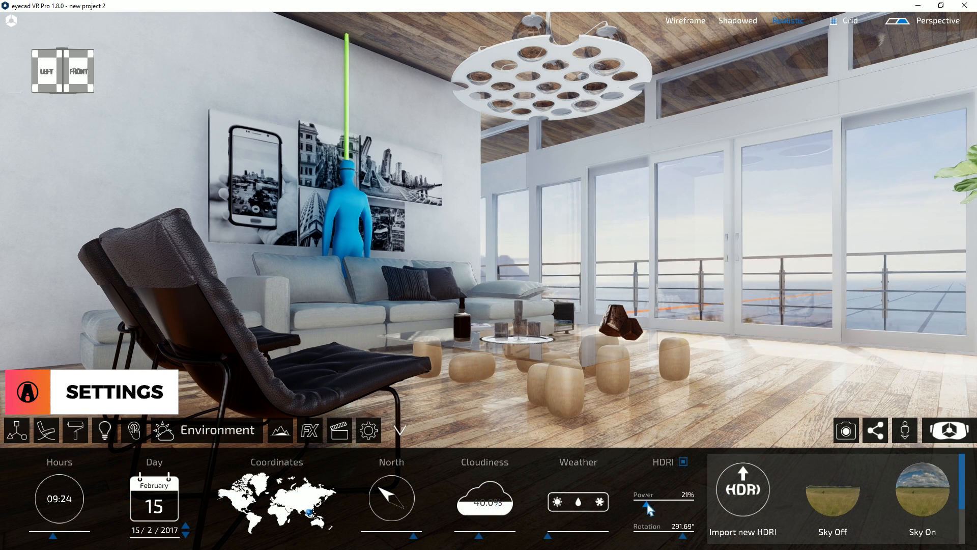
pyautogui.click(369, 429)
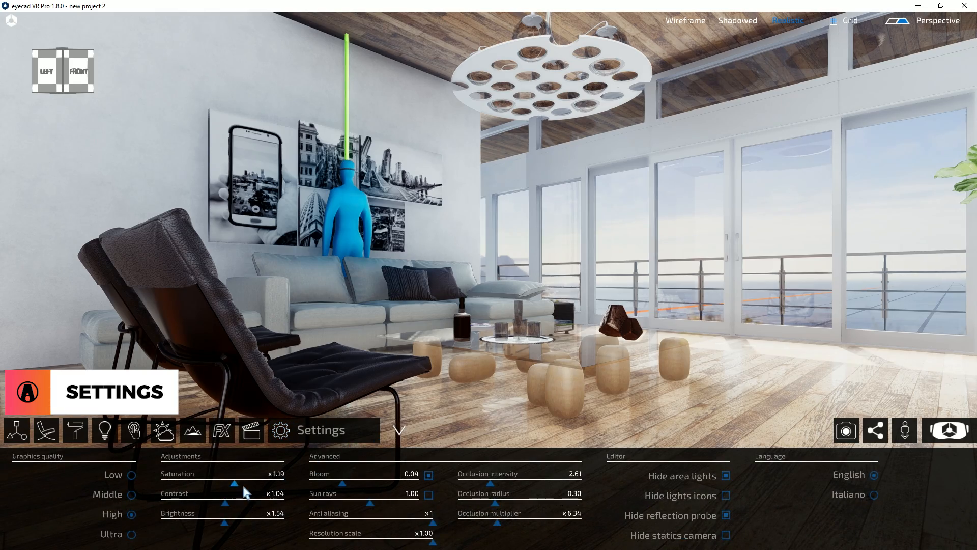
pyautogui.click(845, 429)
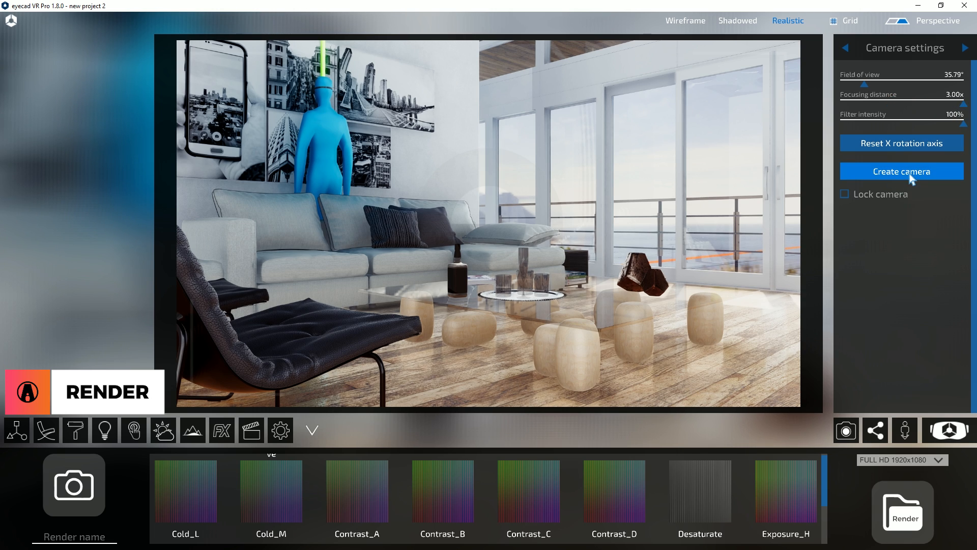
# Create a second locked render camera and give camera 1 the Exposure_H filter at 19%.
pyautogui.click(900, 171)
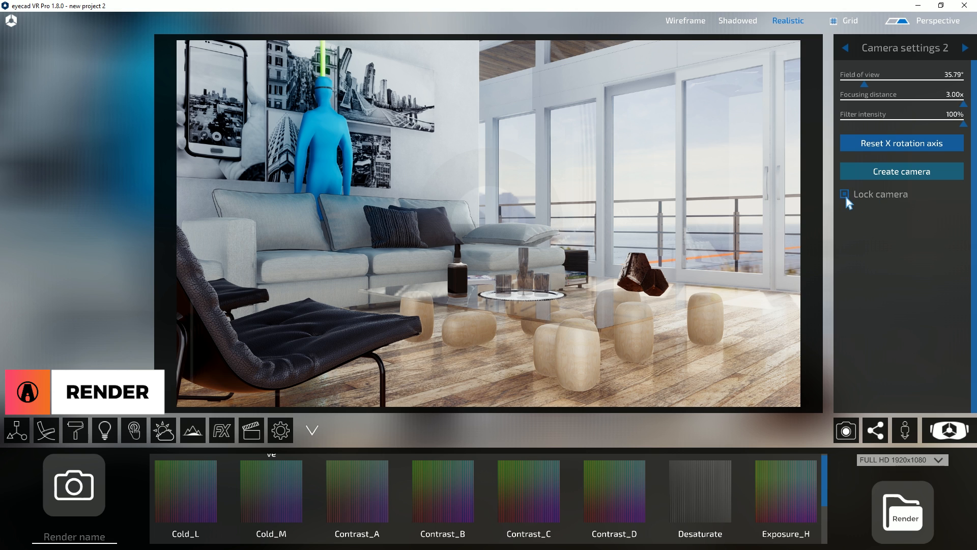
pyautogui.click(844, 194)
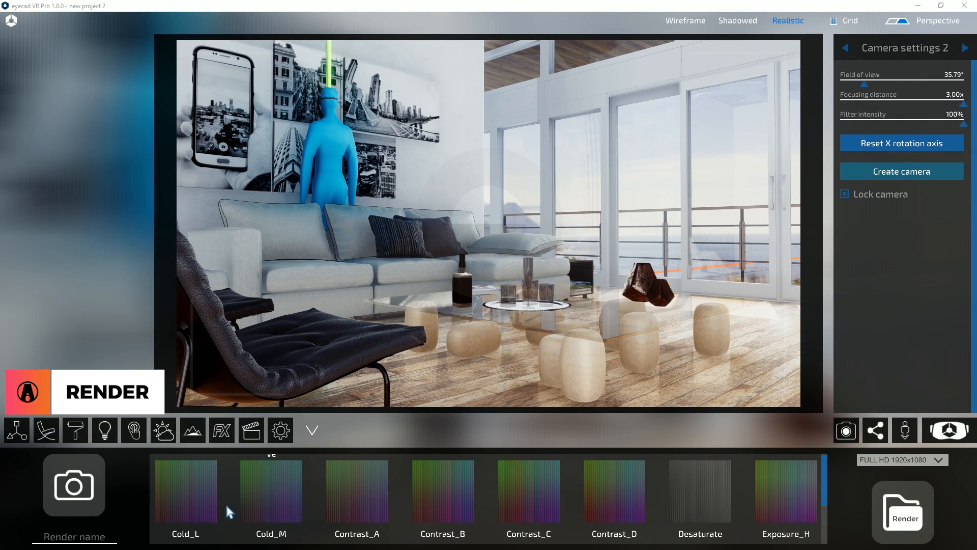
pyautogui.click(356, 491)
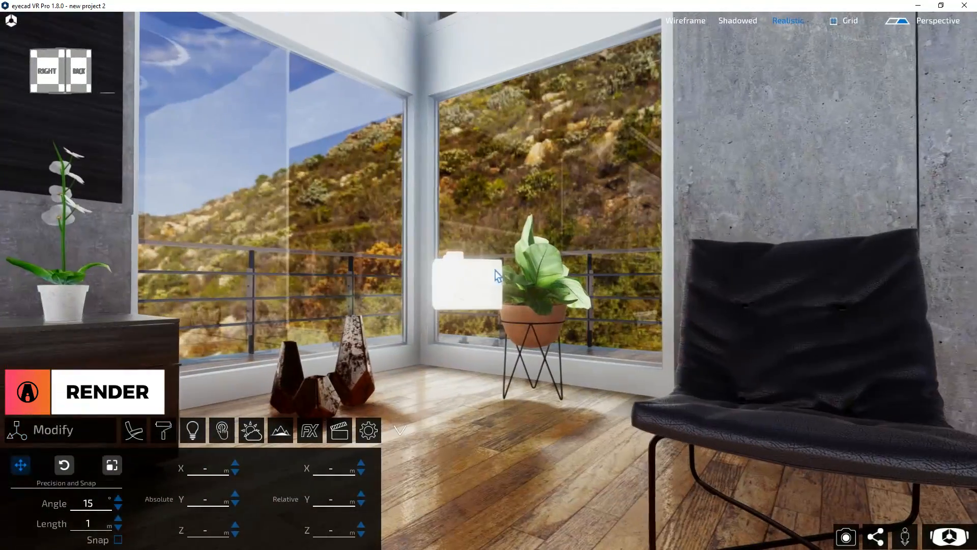
pyautogui.click(466, 281)
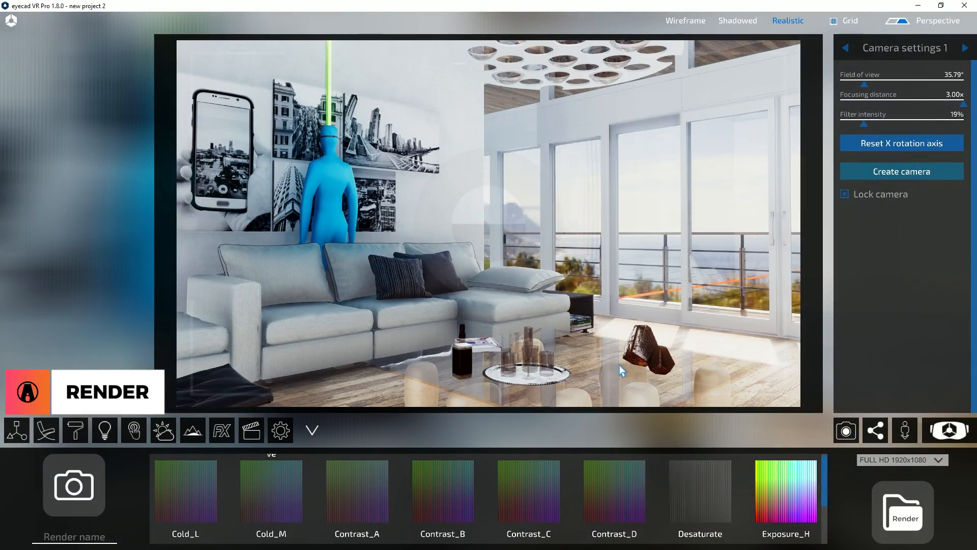
pyautogui.moveTo(805, 442)
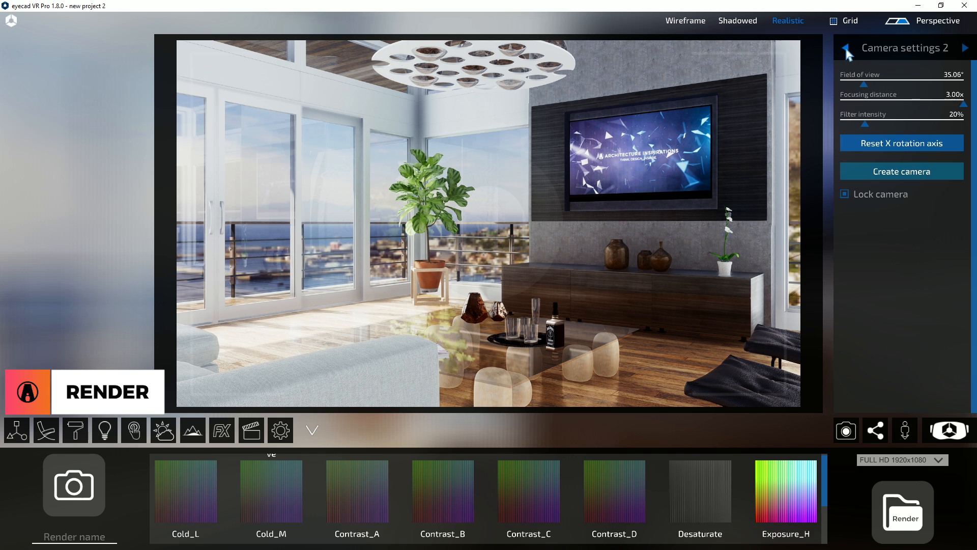
# Render camera 1 at UHD 3840x2160 as Render 1, then switch to camera 2 for Render 2.
pyautogui.click(846, 47)
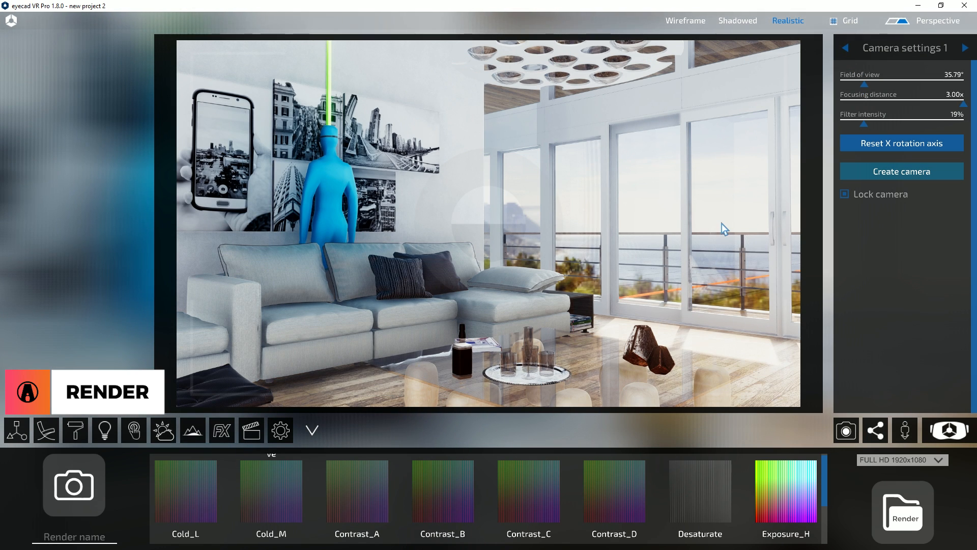
pyautogui.click(899, 459)
pyautogui.write('Render')
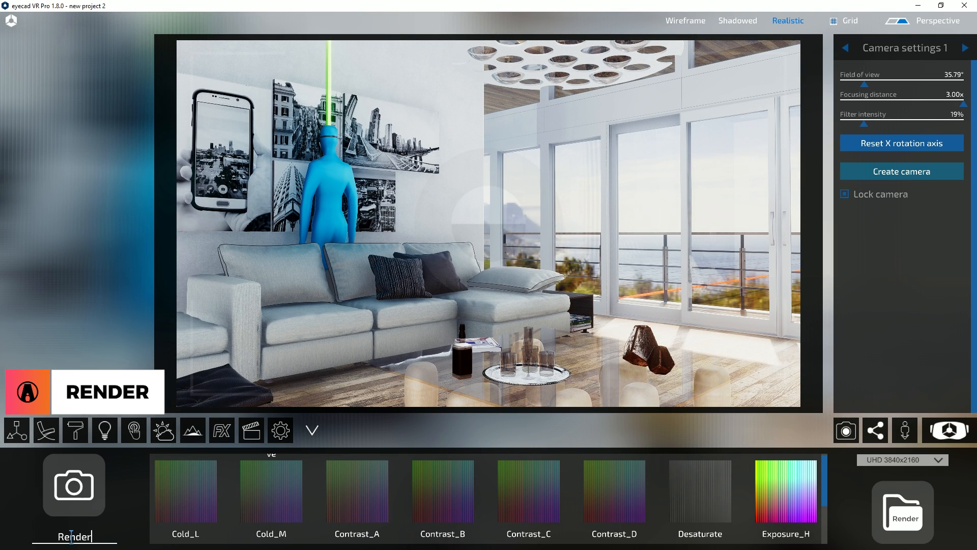
pyautogui.click(72, 485)
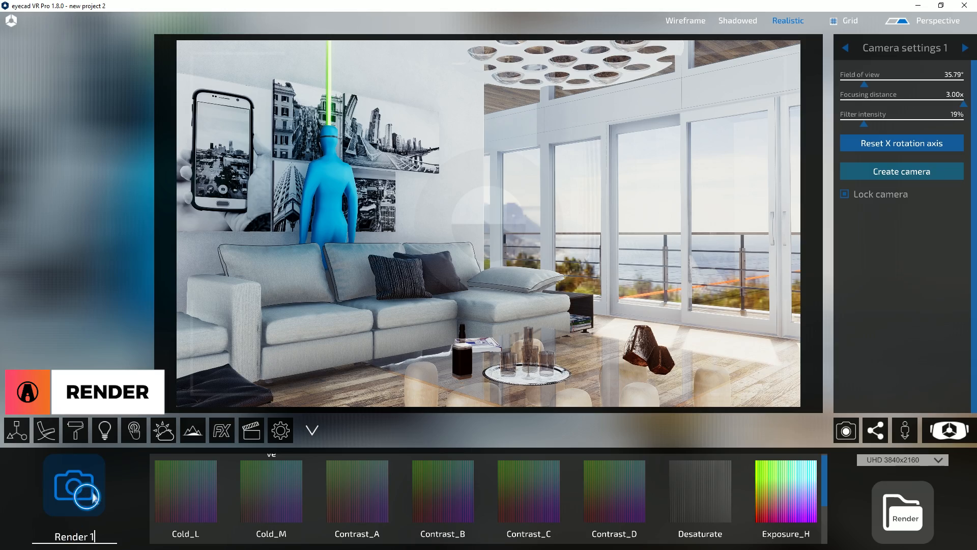
pyautogui.click(959, 47)
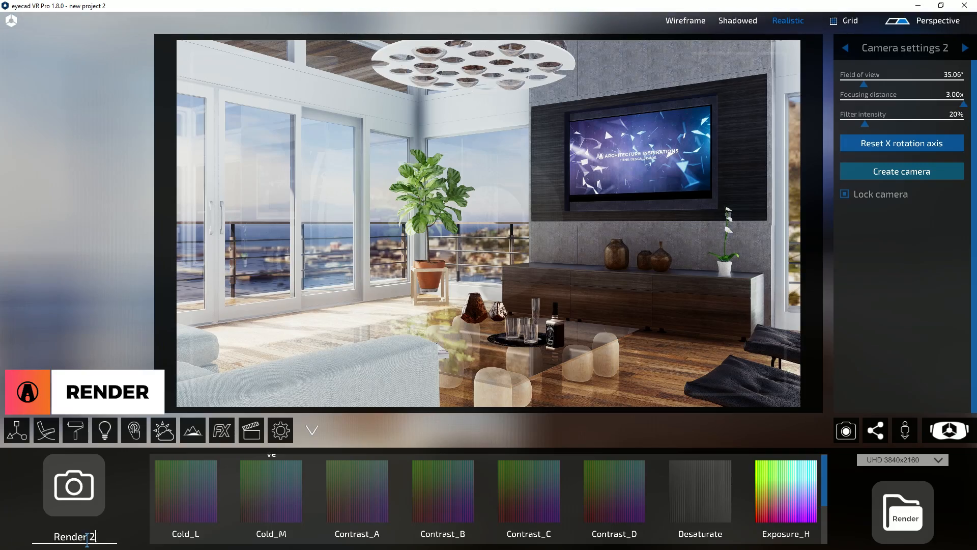